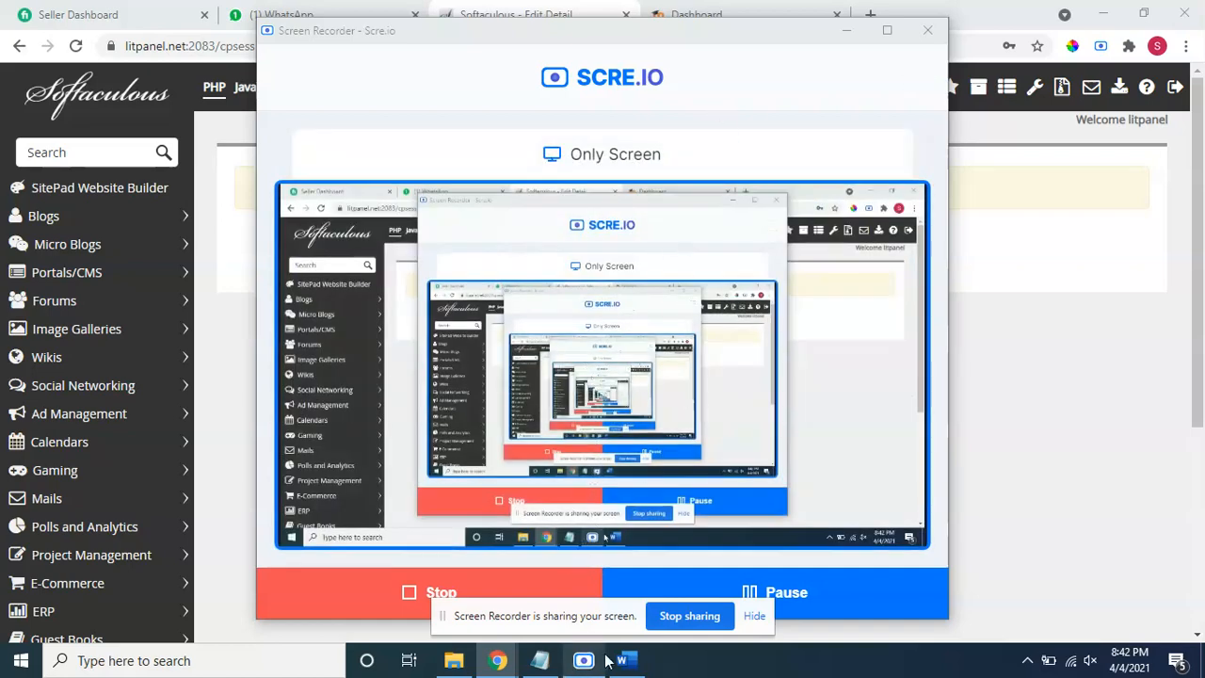
Bring up the Word tutorial and highlight 'Private Files' in its title
left_click(625, 659)
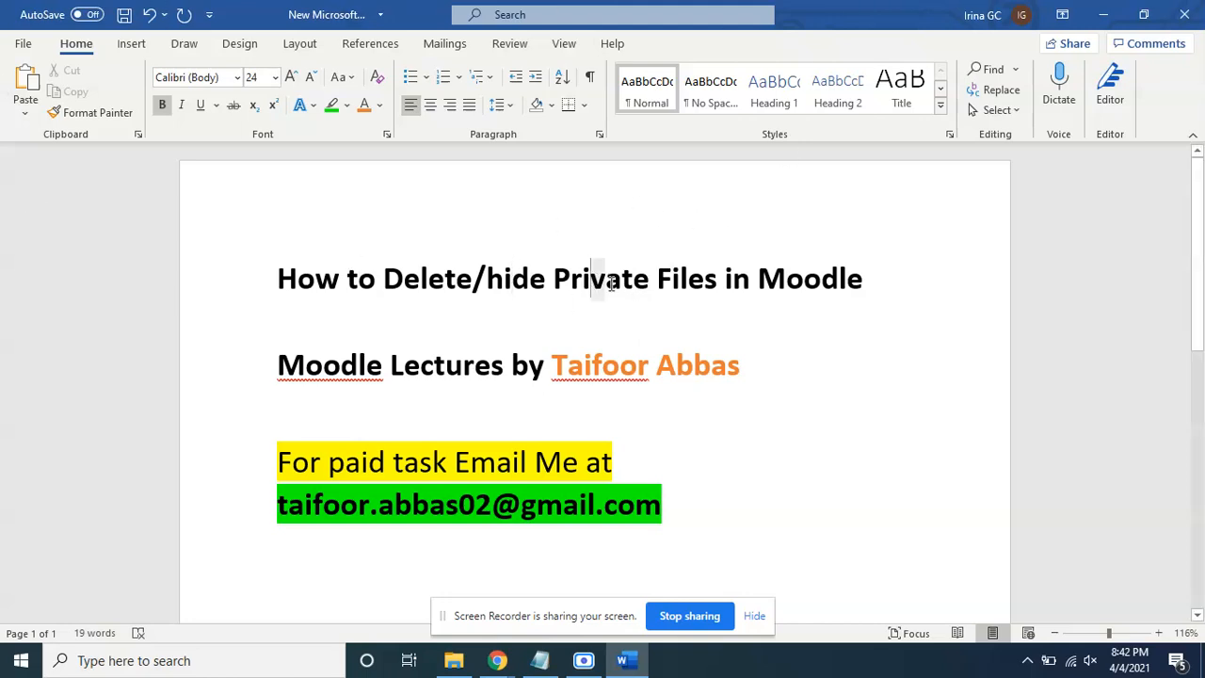
double_click(610, 278)
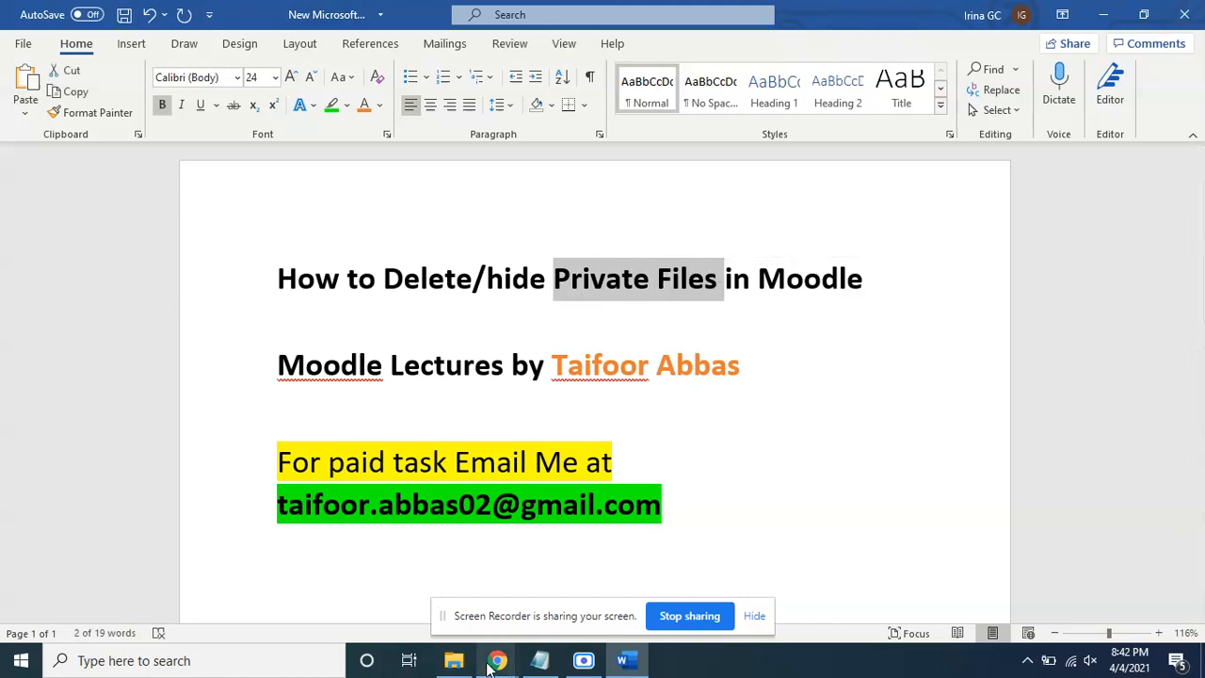
left_click(497, 659)
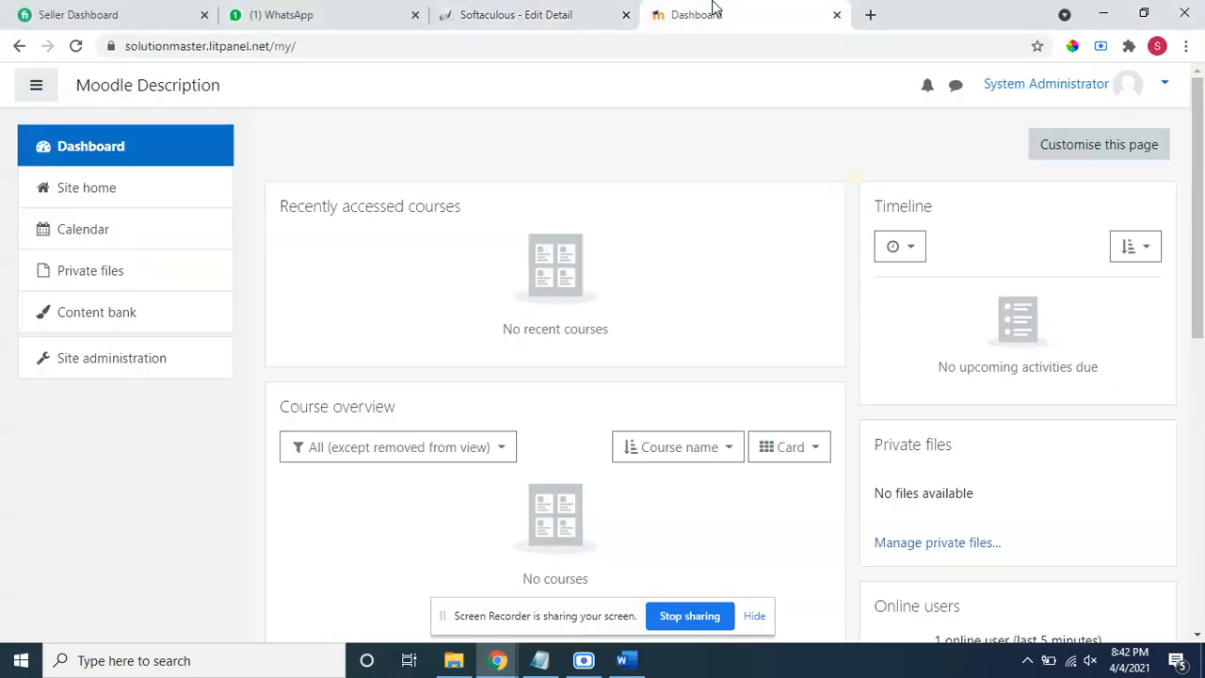
mouse_move(91, 271)
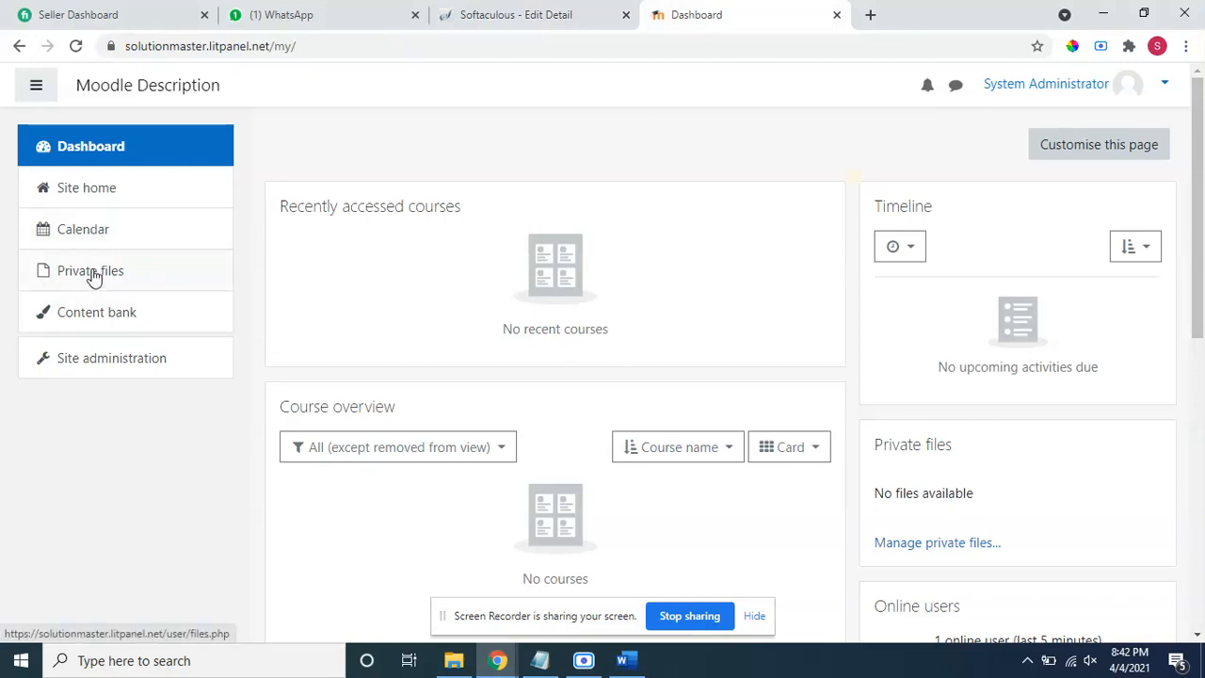
mouse_move(136, 286)
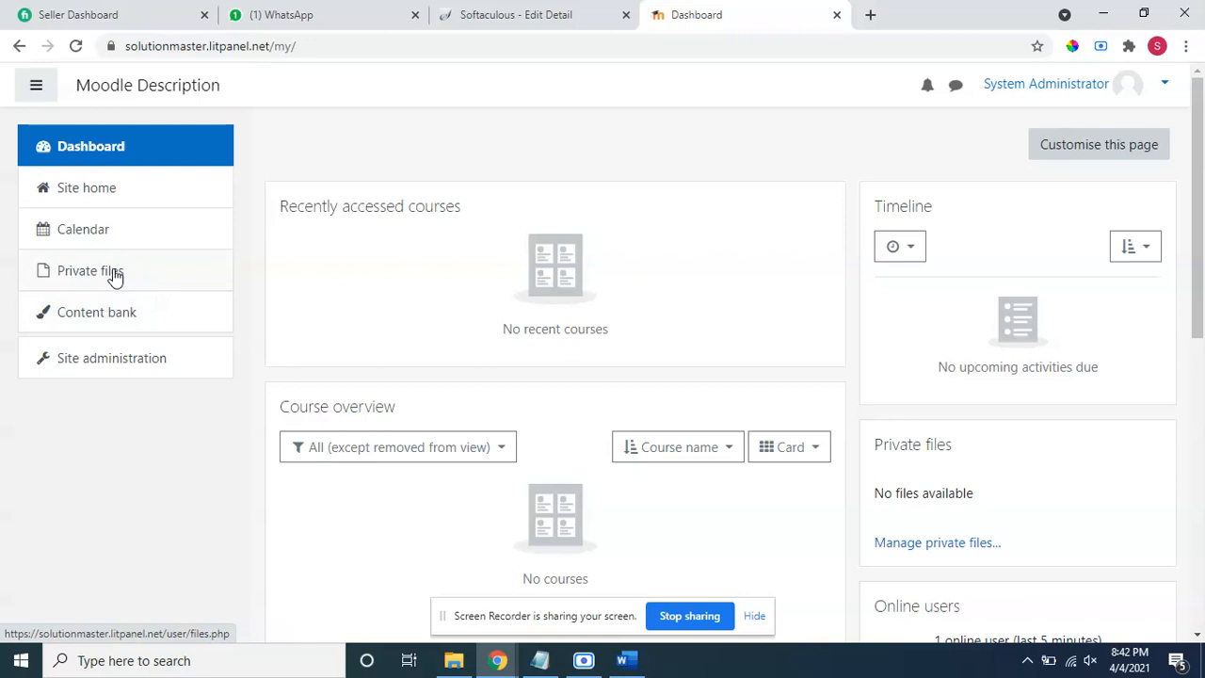
mouse_move(115, 279)
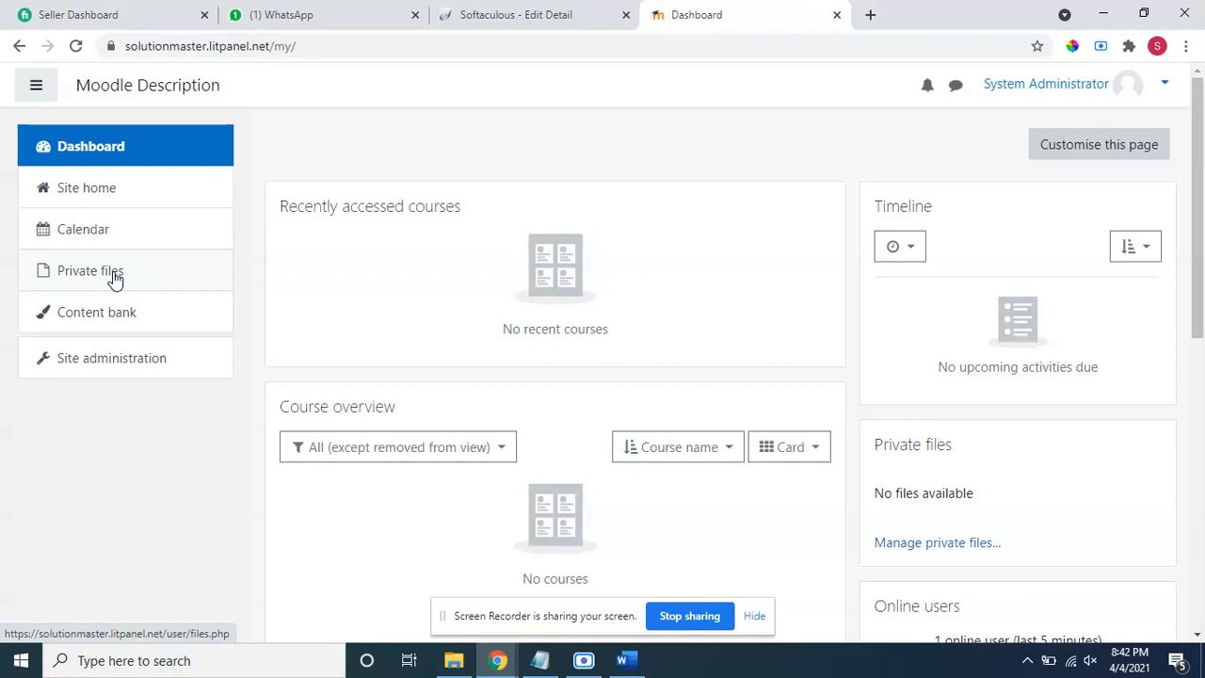
mouse_move(787, 7)
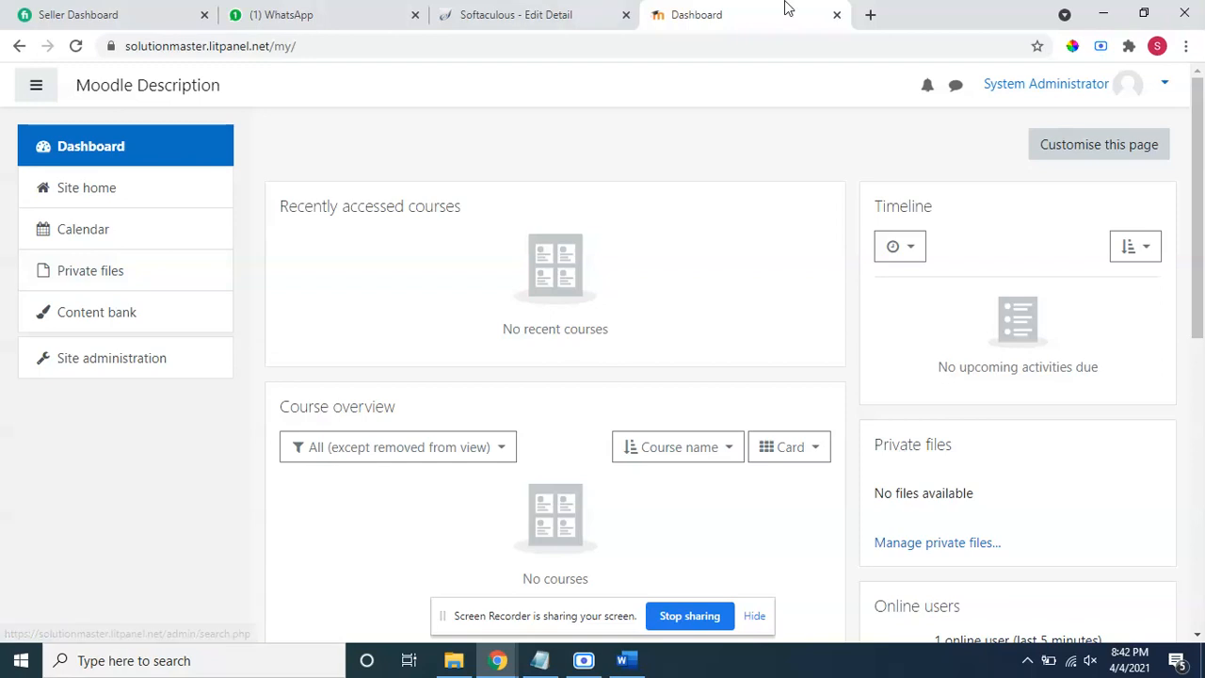
mouse_move(90, 271)
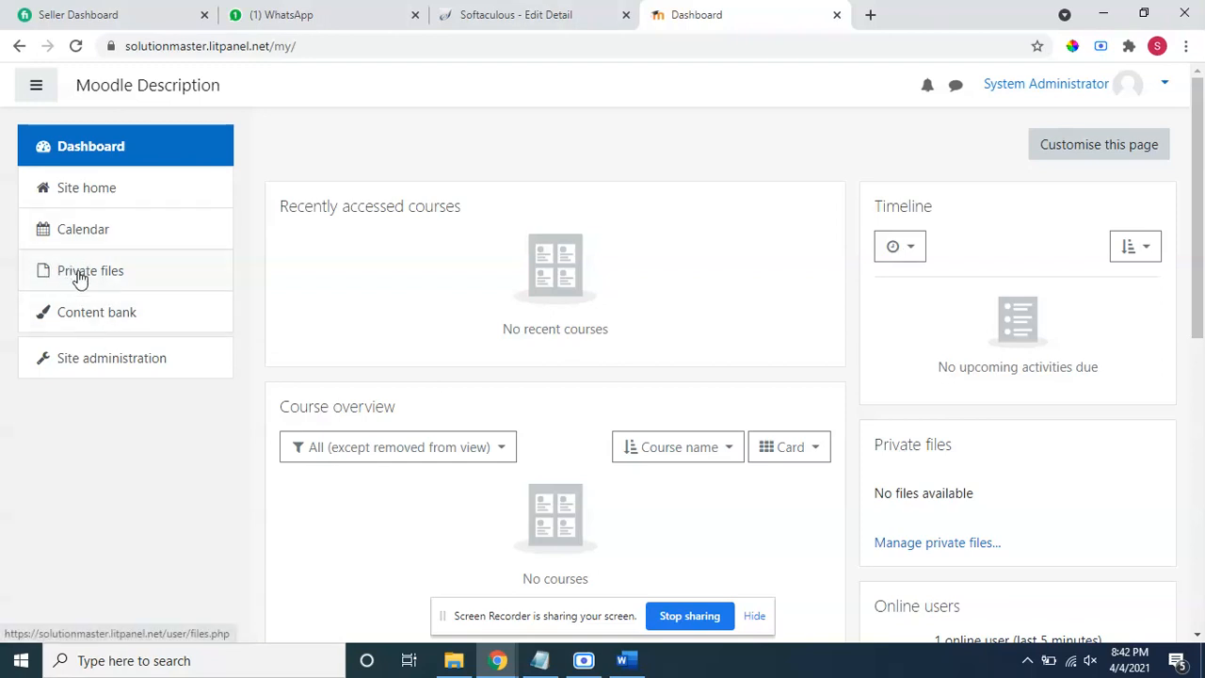
mouse_move(115, 300)
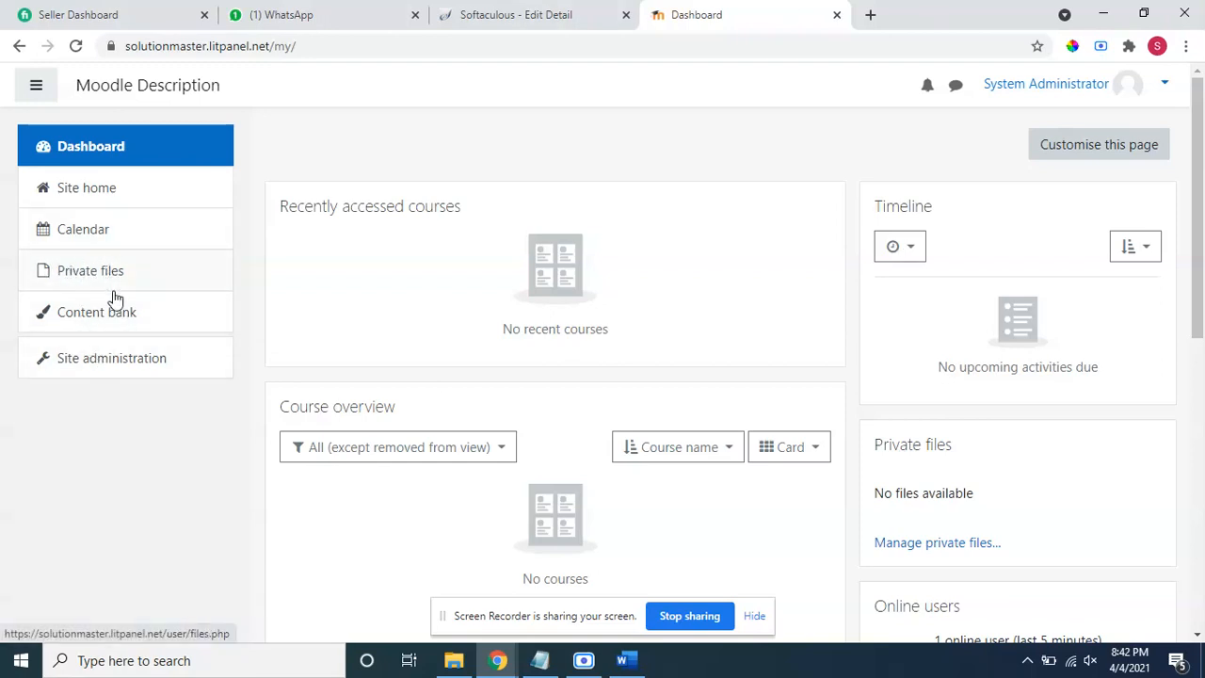
mouse_move(117, 275)
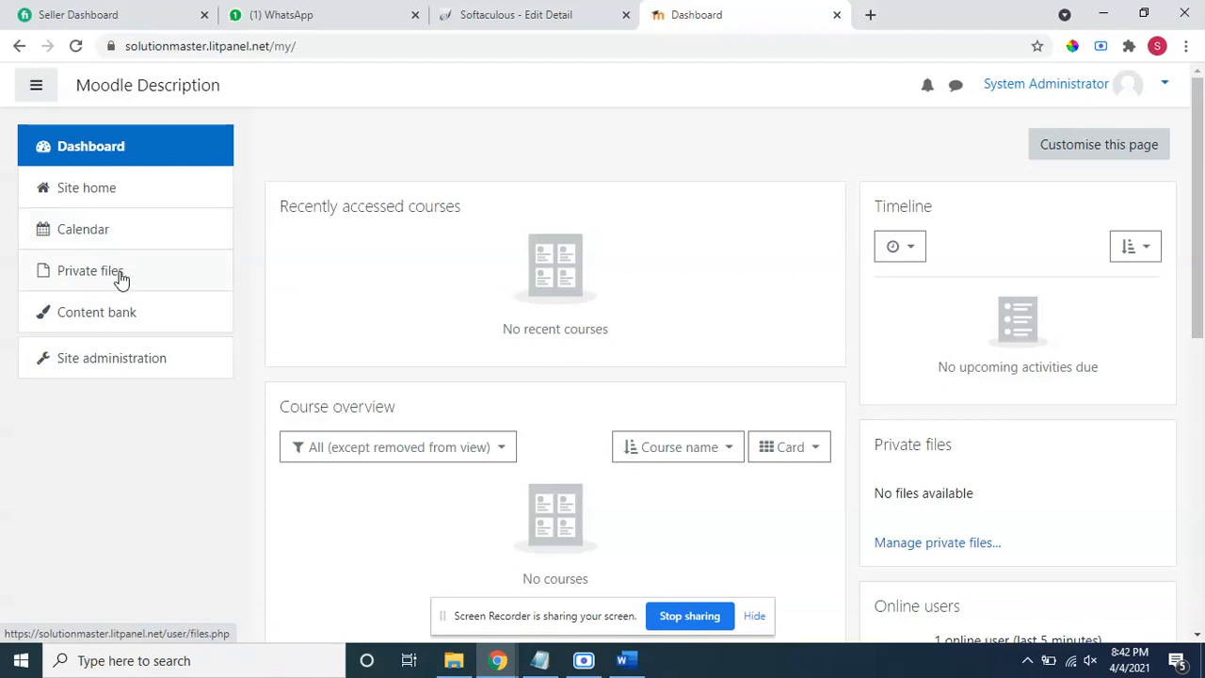
mouse_move(1147, 105)
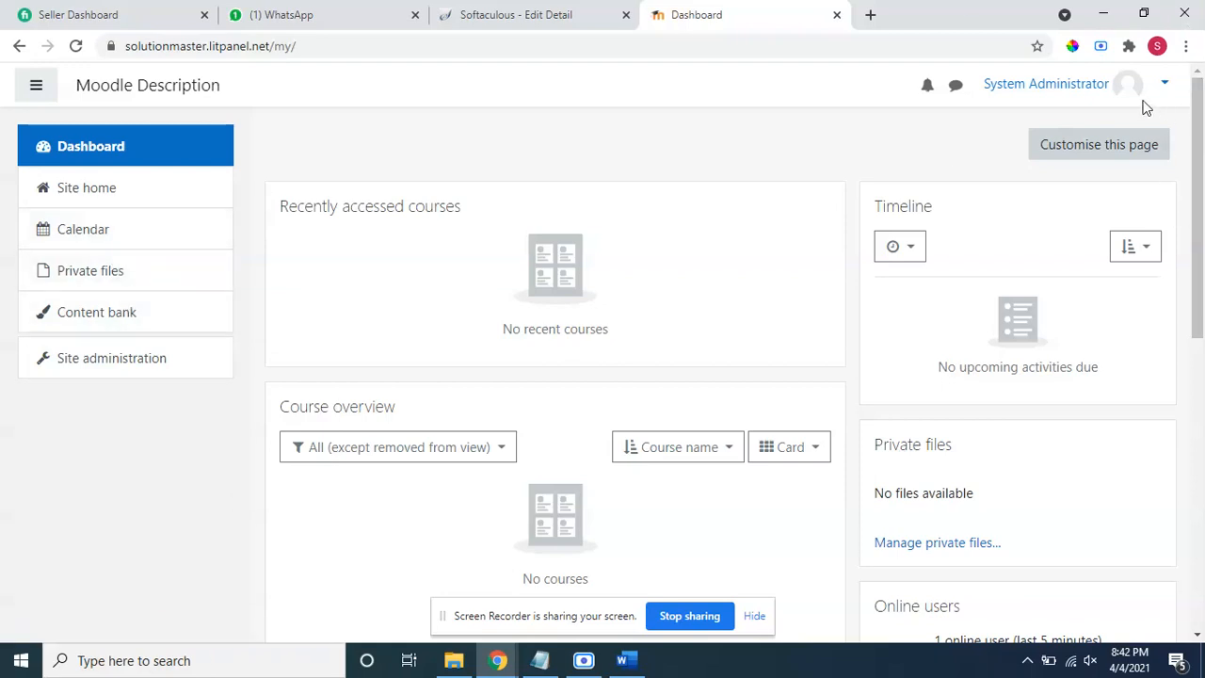
mouse_move(225, 308)
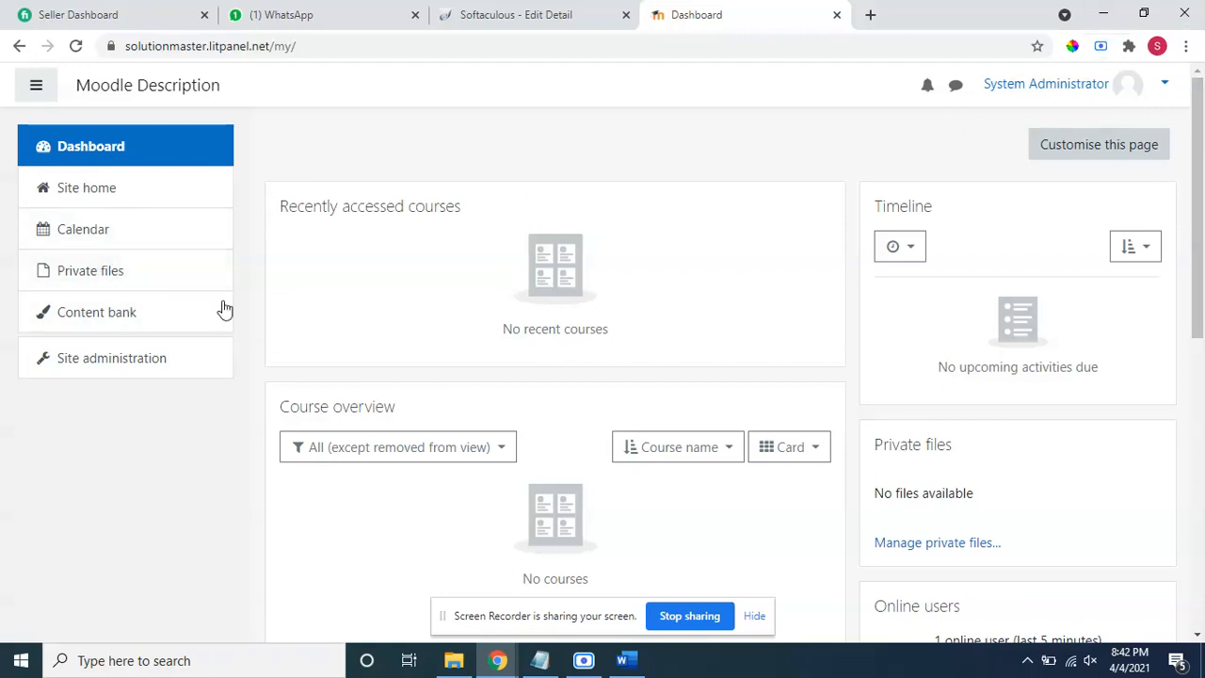
right_click(90, 271)
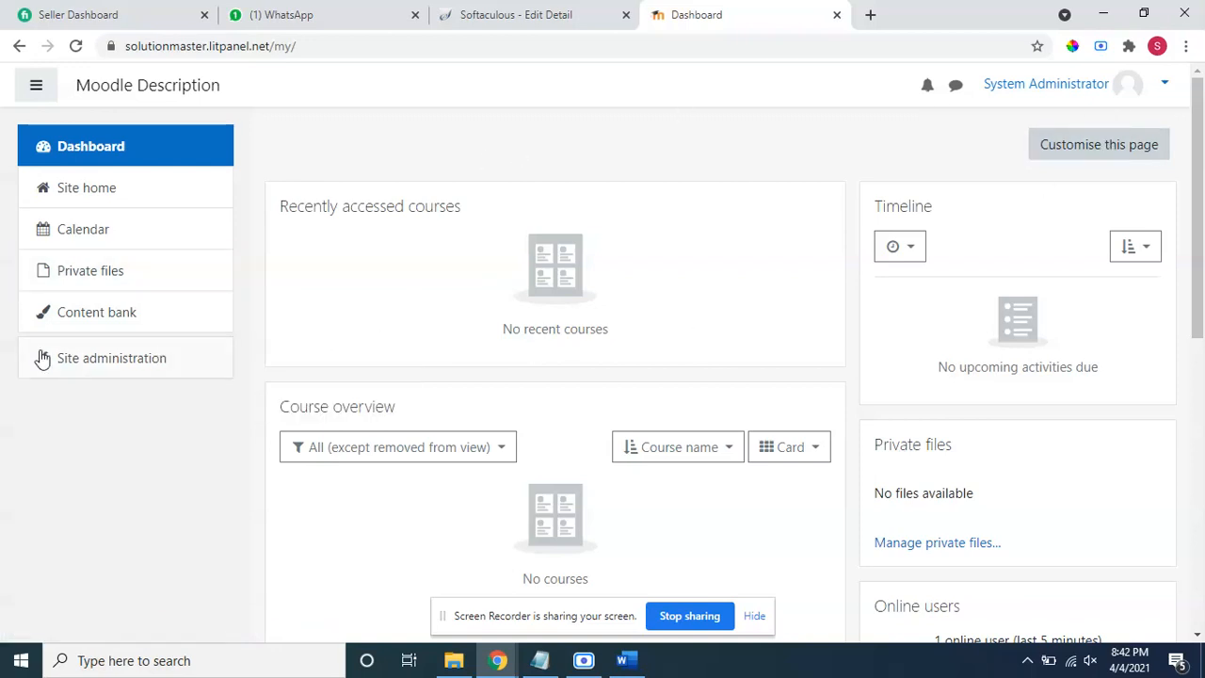
Go to Site administration and jump to its Appearance section listing the Themes links
left_click(111, 357)
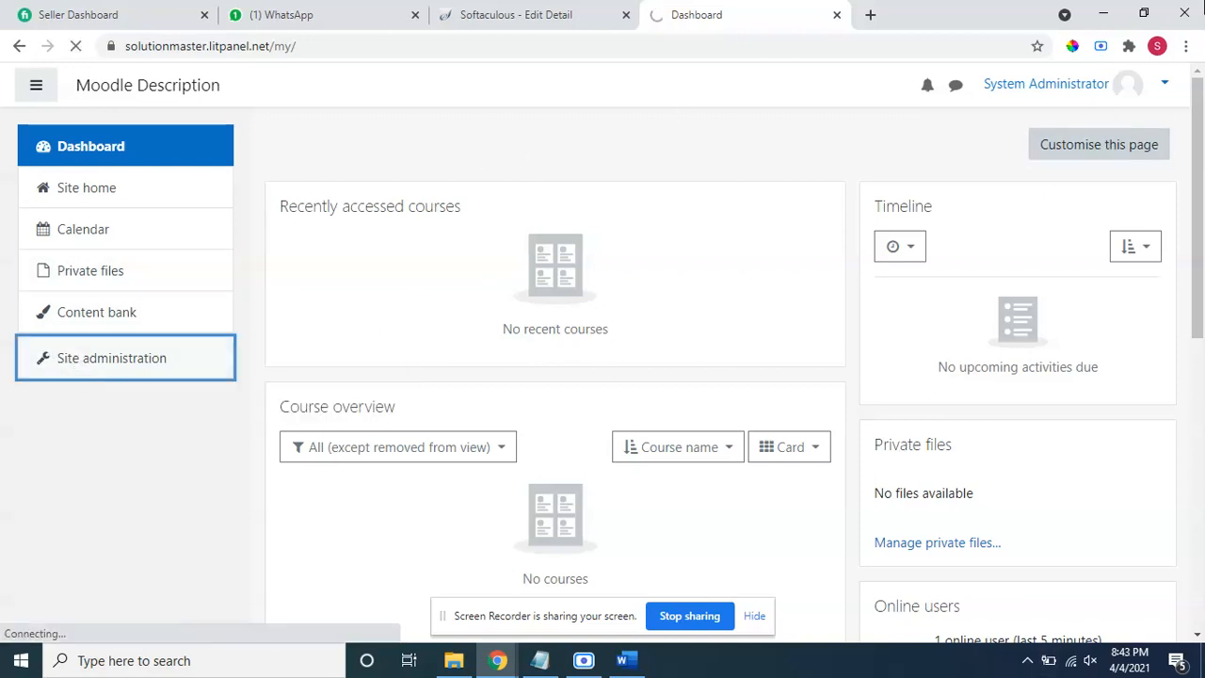
mouse_move(512, 326)
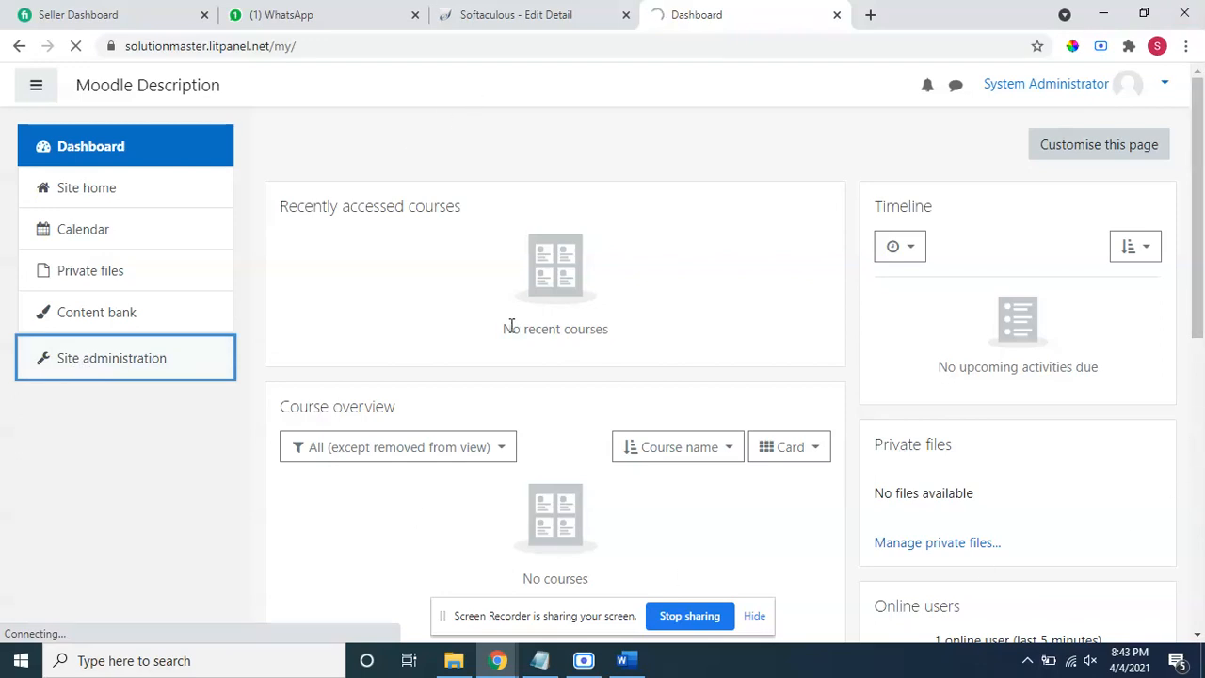
left_click(111, 358)
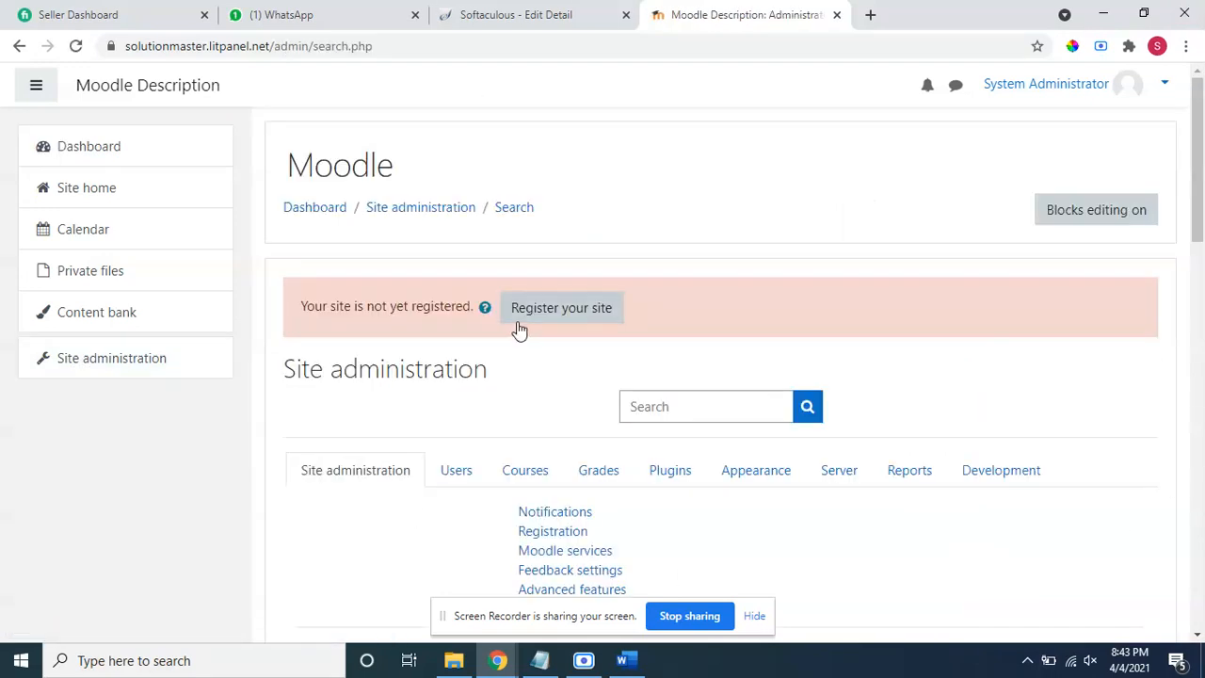
scroll("down", 3)
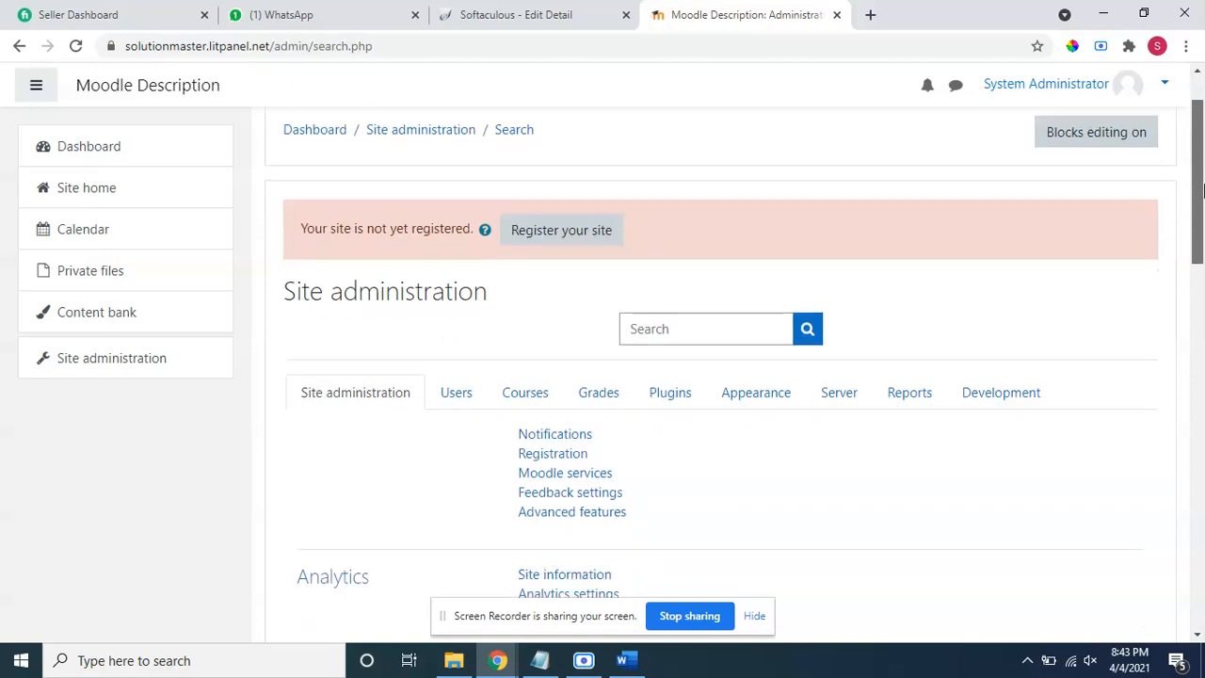
scroll("down", 3)
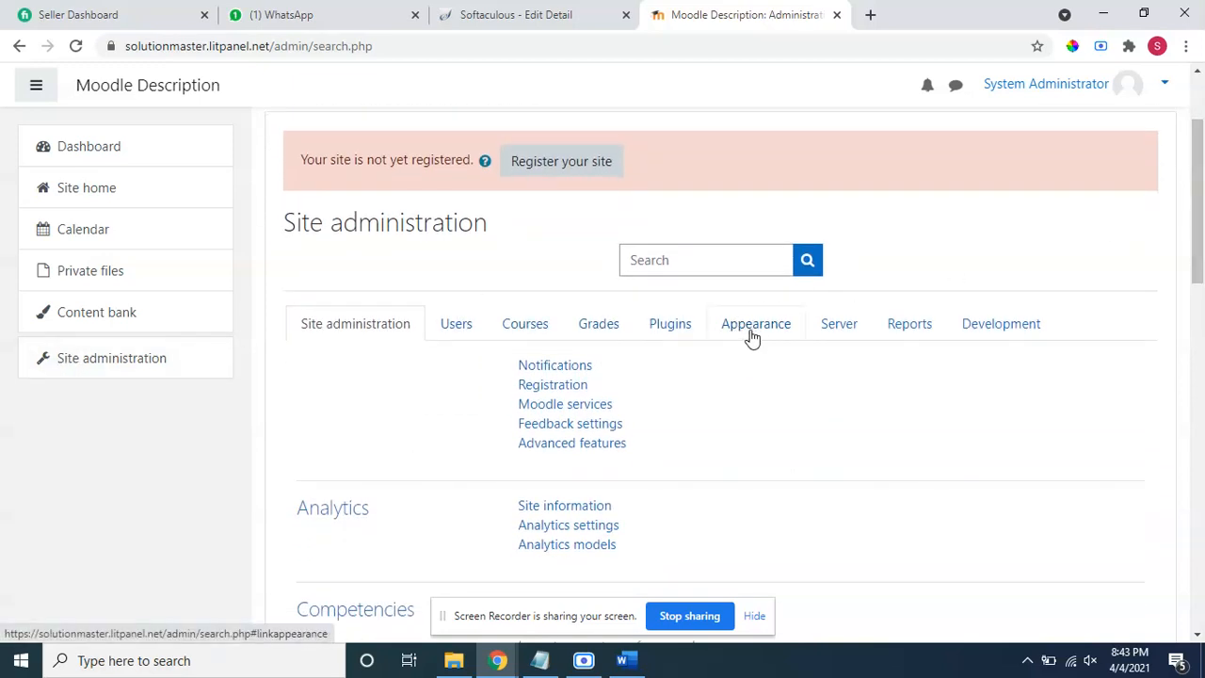
left_click(755, 324)
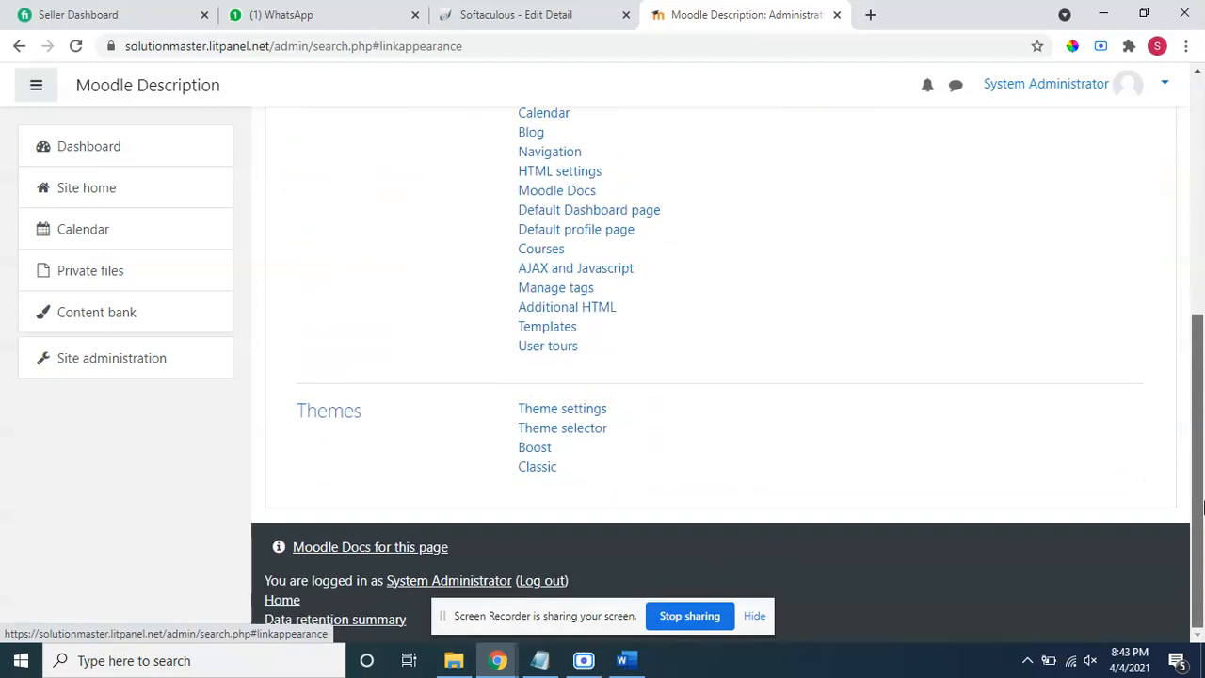
mouse_move(561, 428)
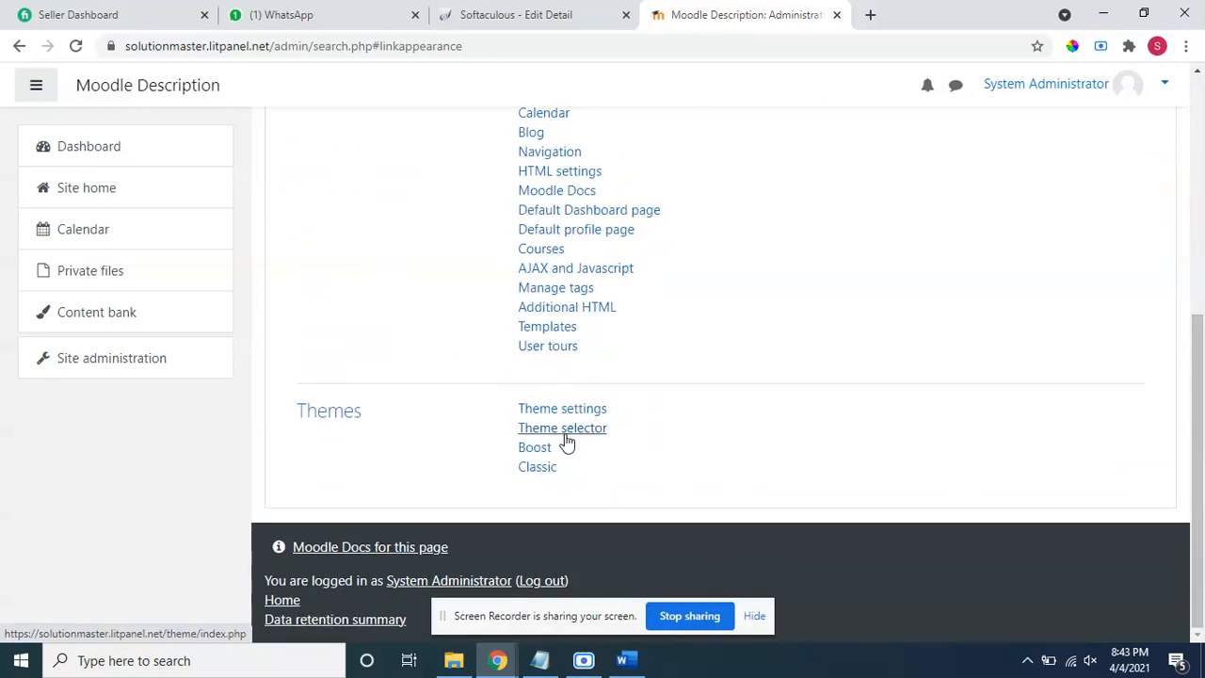
Reach the Theme selector and point out Boost as the current default theme
left_click(561, 427)
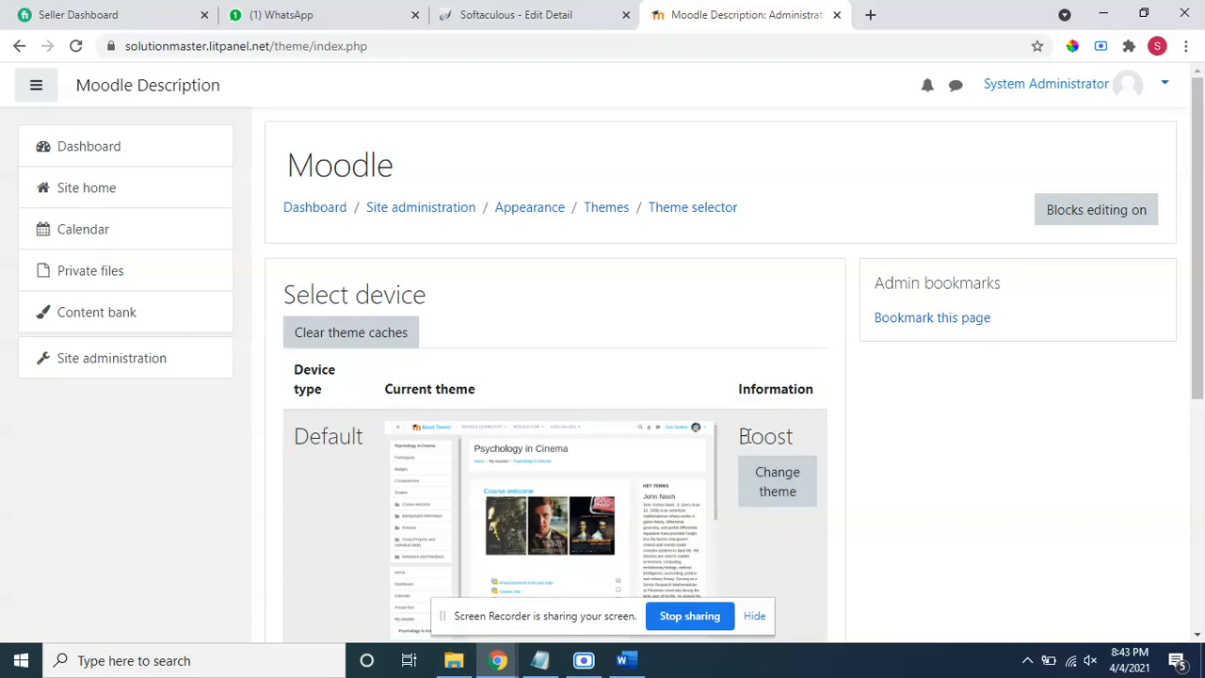
double_click(764, 437)
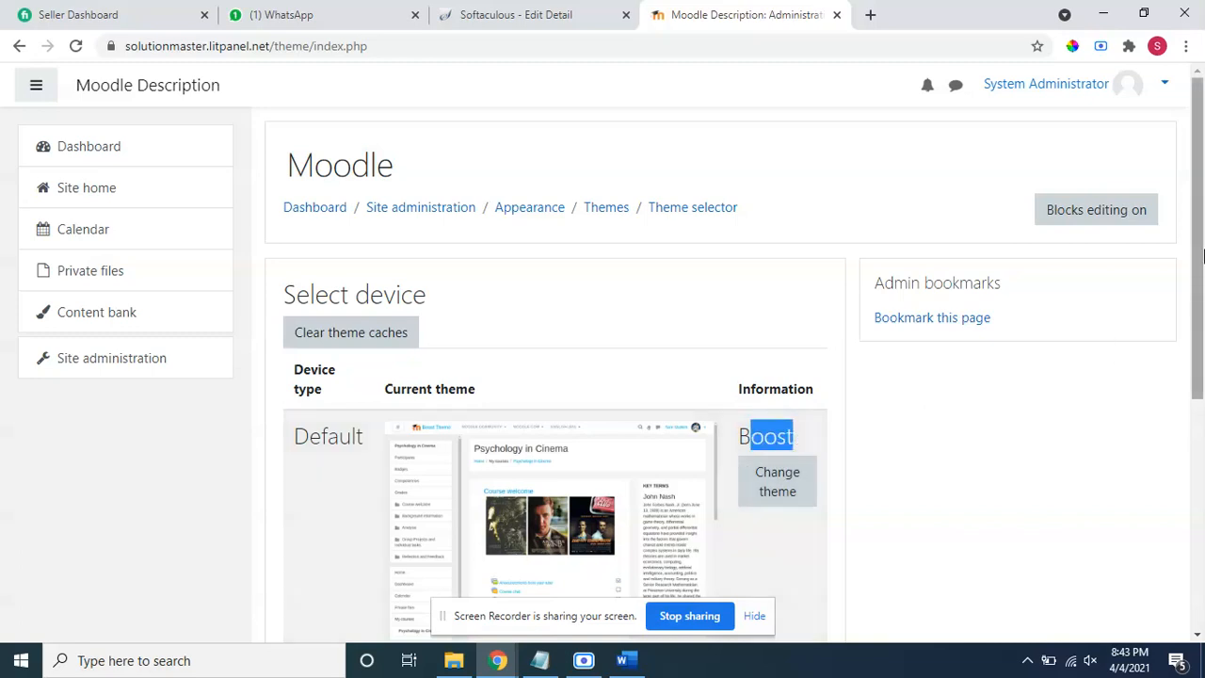
scroll("down", 3)
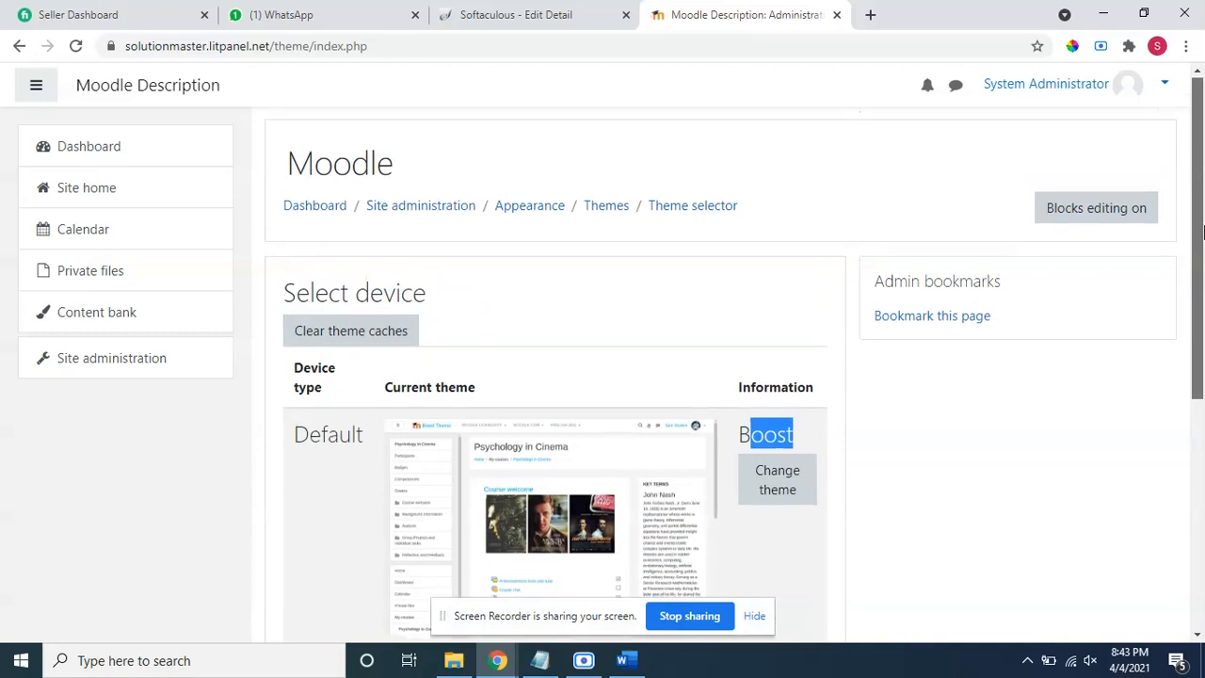
scroll("down", 3)
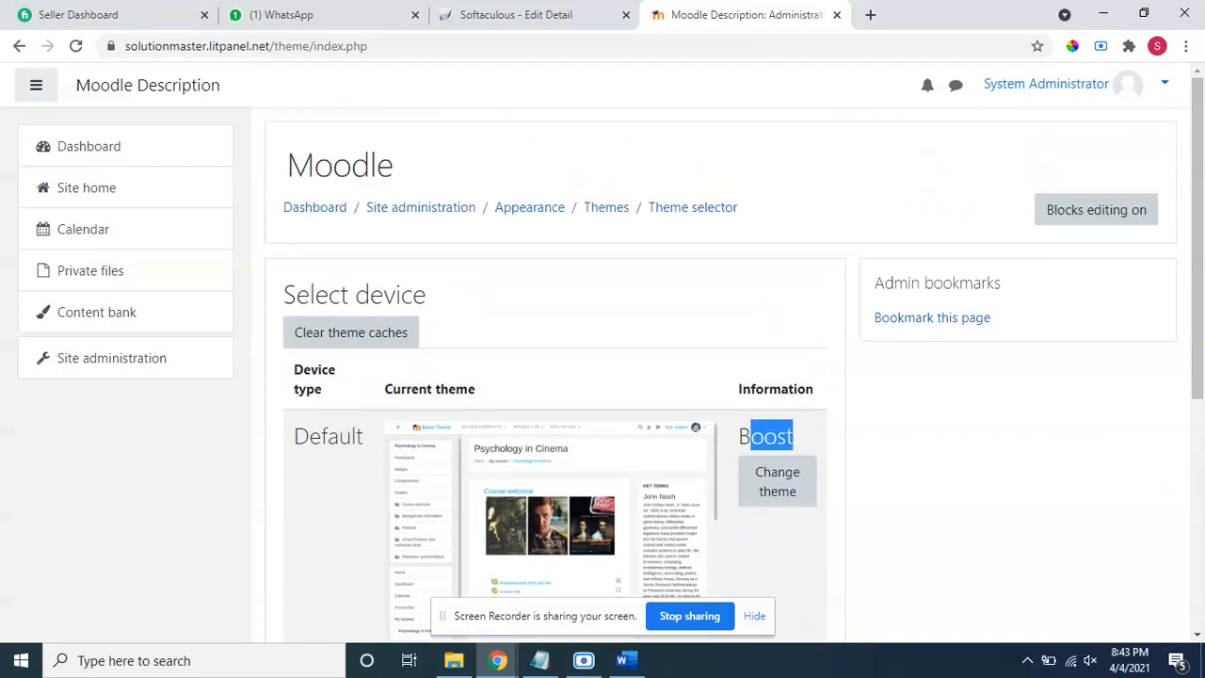
mouse_move(91, 271)
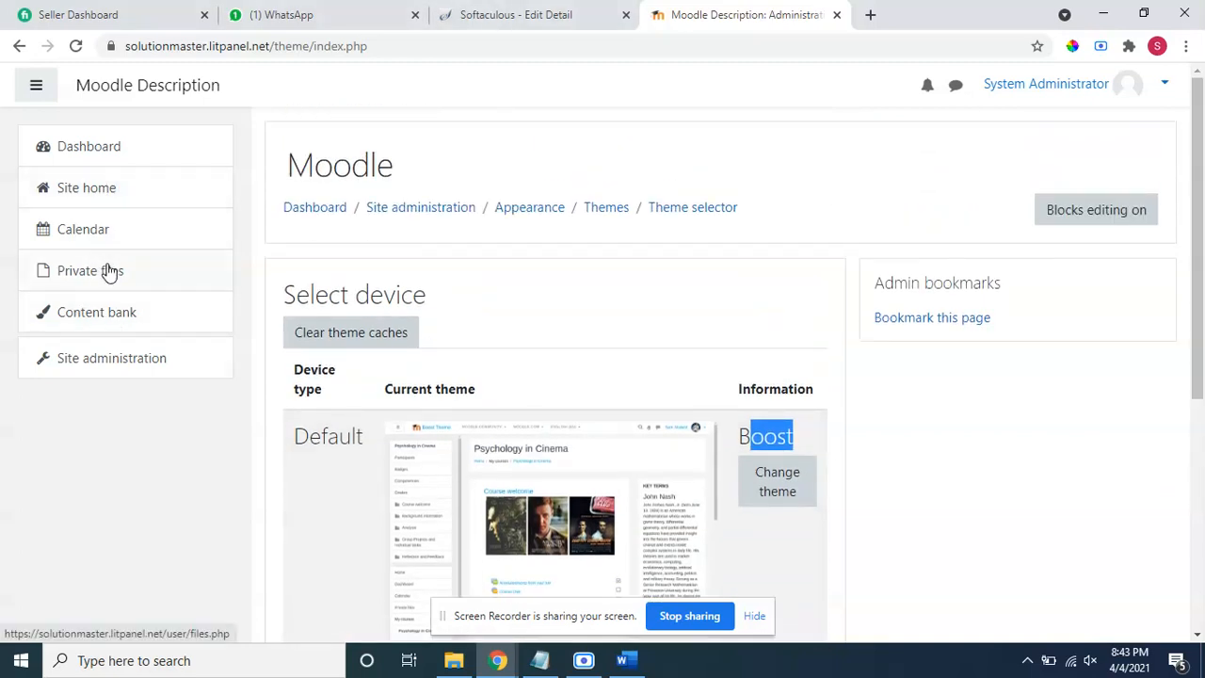
mouse_move(122, 234)
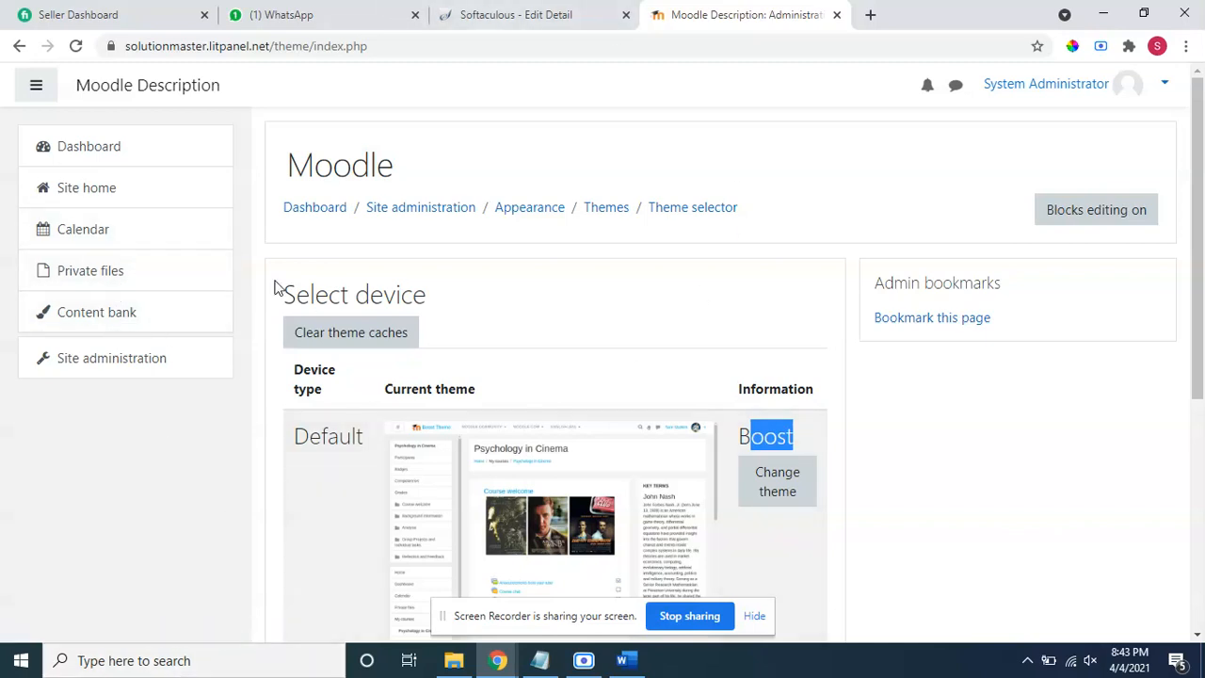
Inspect the Private files link in DevTools and bring up options on the Site administration breadcrumb
right_click(91, 271)
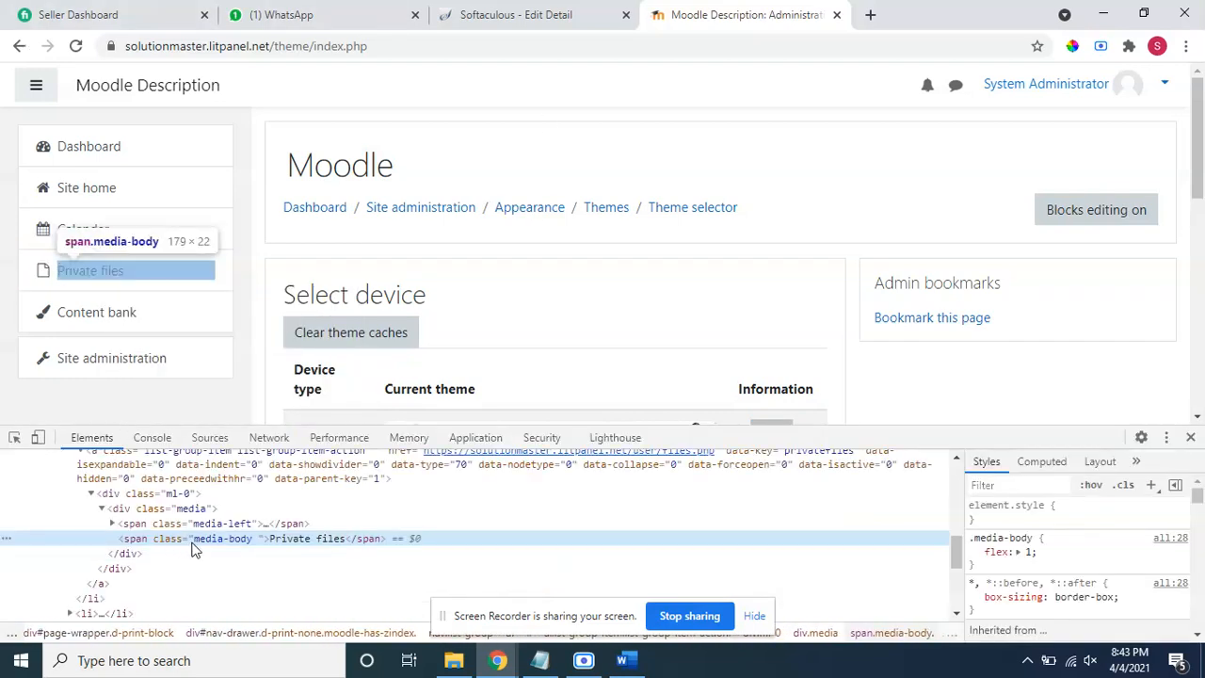
mouse_move(525, 508)
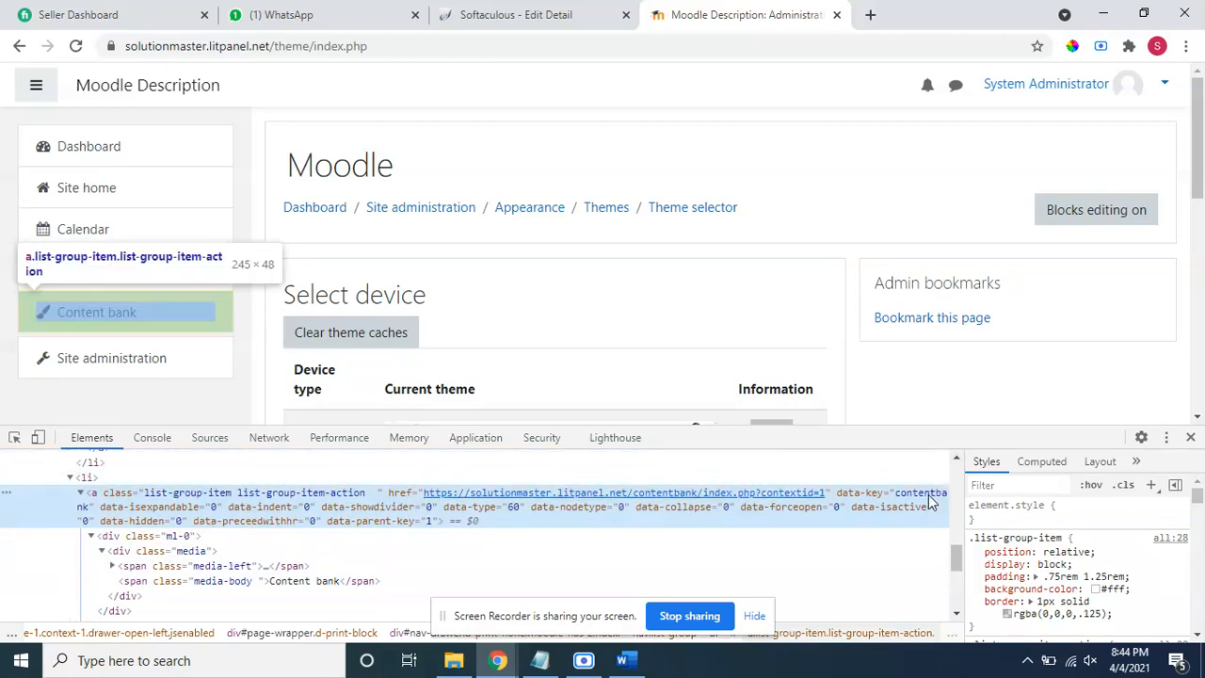
mouse_move(913, 501)
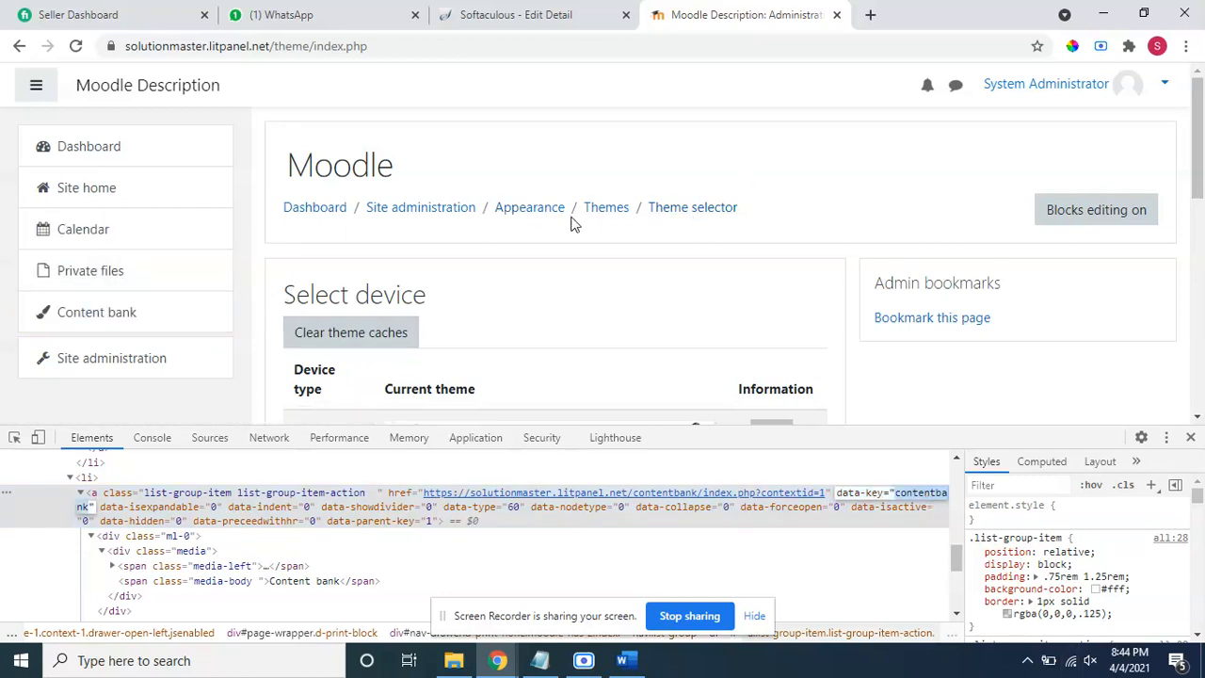
right_click(420, 207)
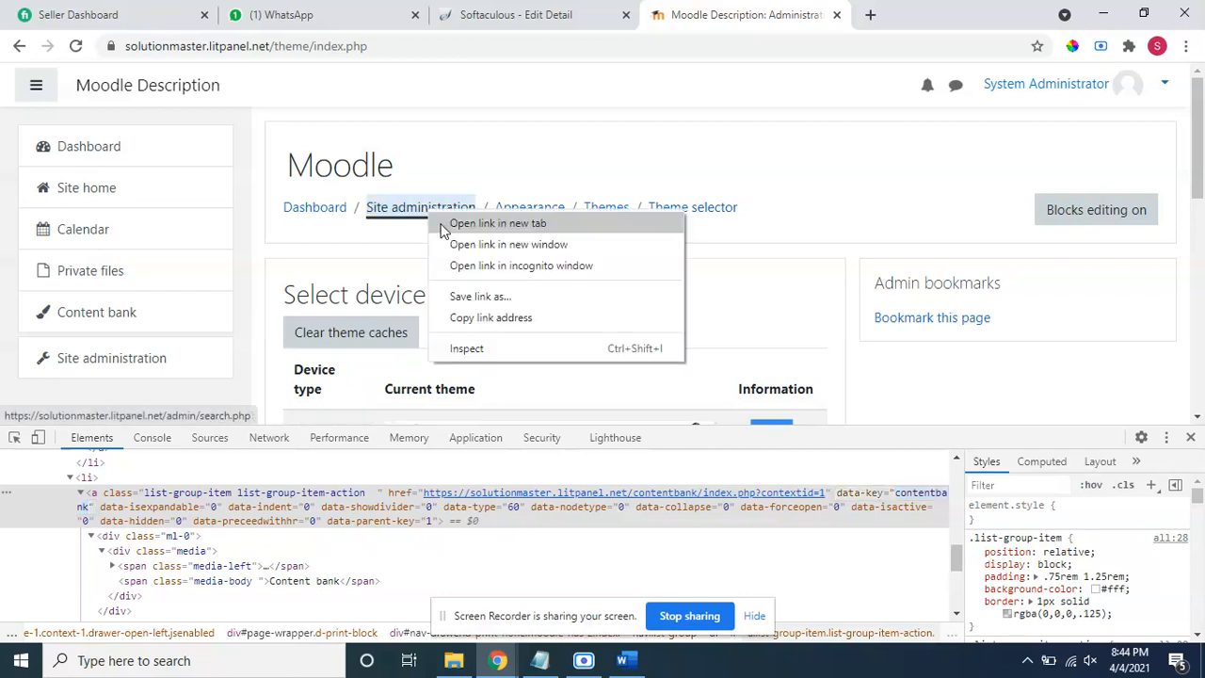
In a new tab, go through Site administration Appearance to the Boost theme settings page
left_click(497, 222)
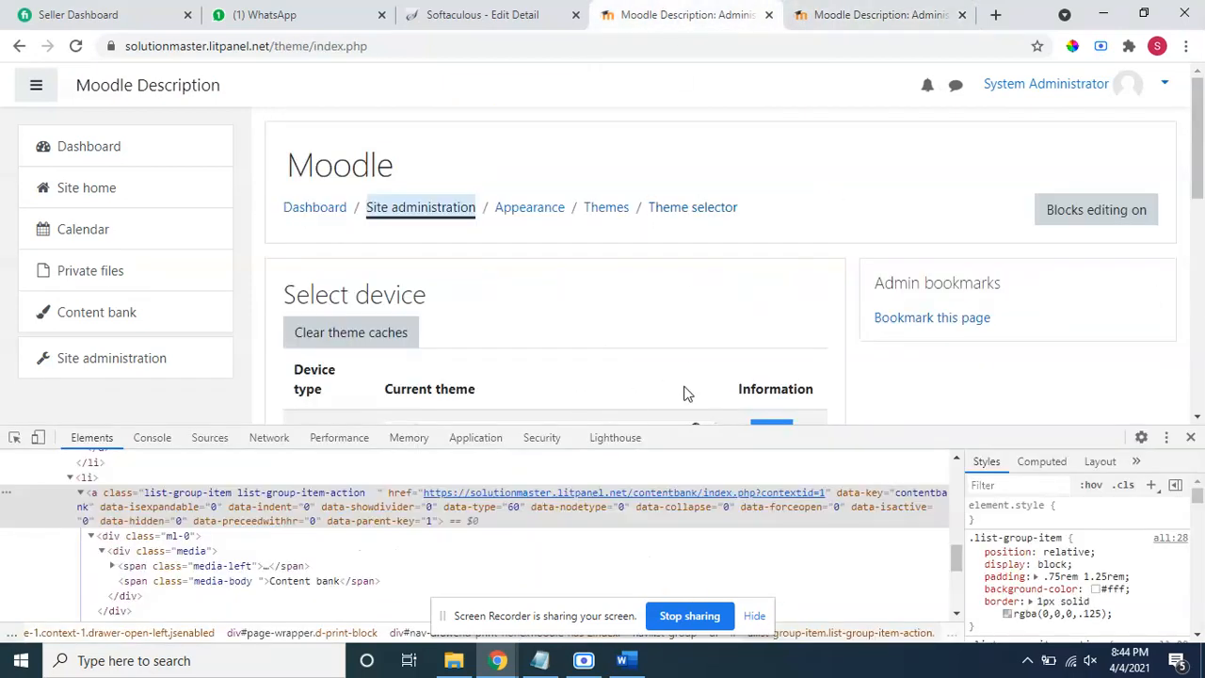
scroll("down", 3)
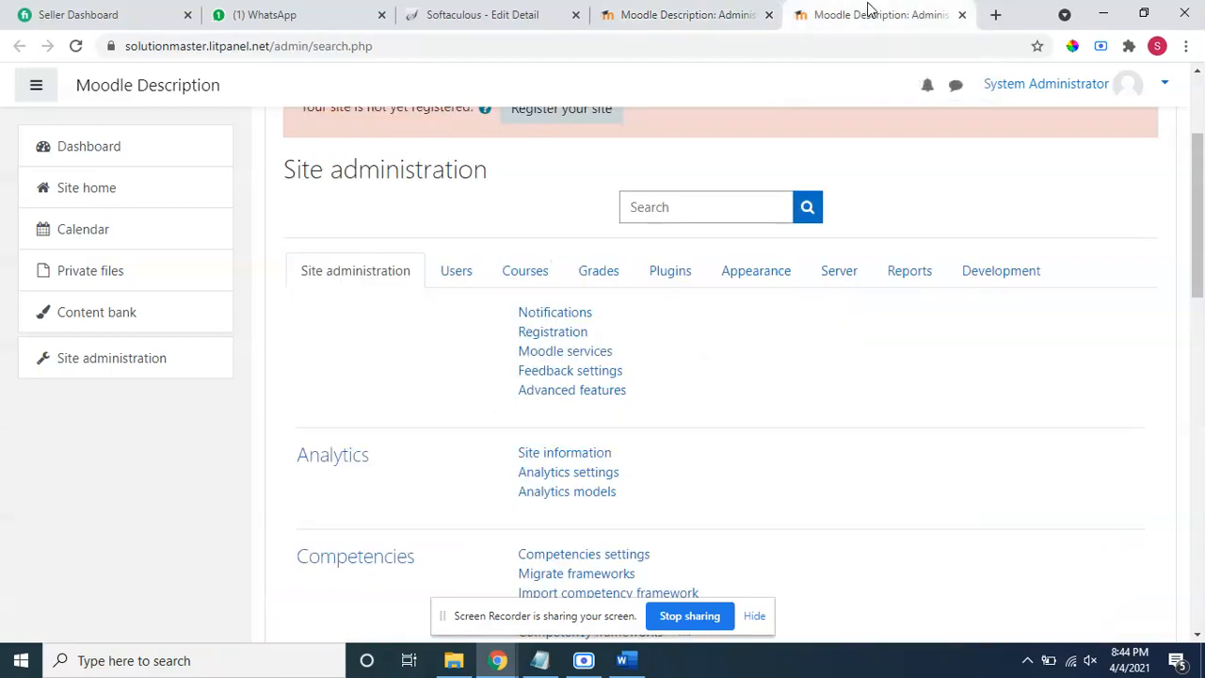
scroll("down", 3)
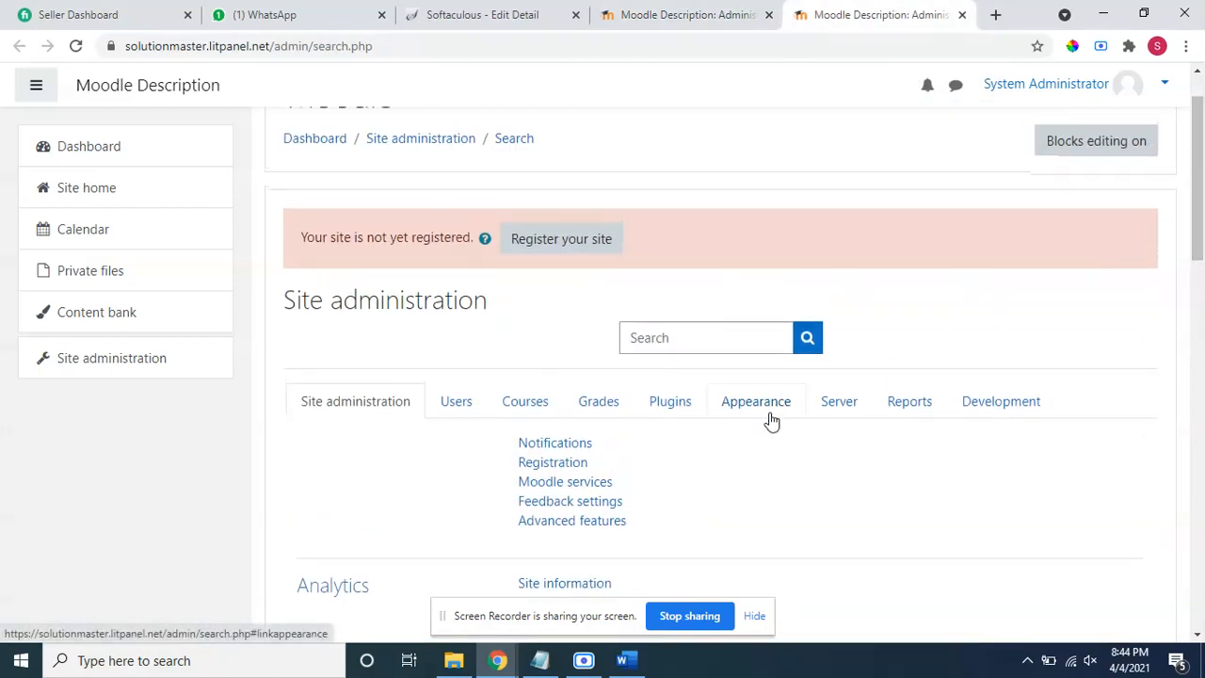
left_click(757, 401)
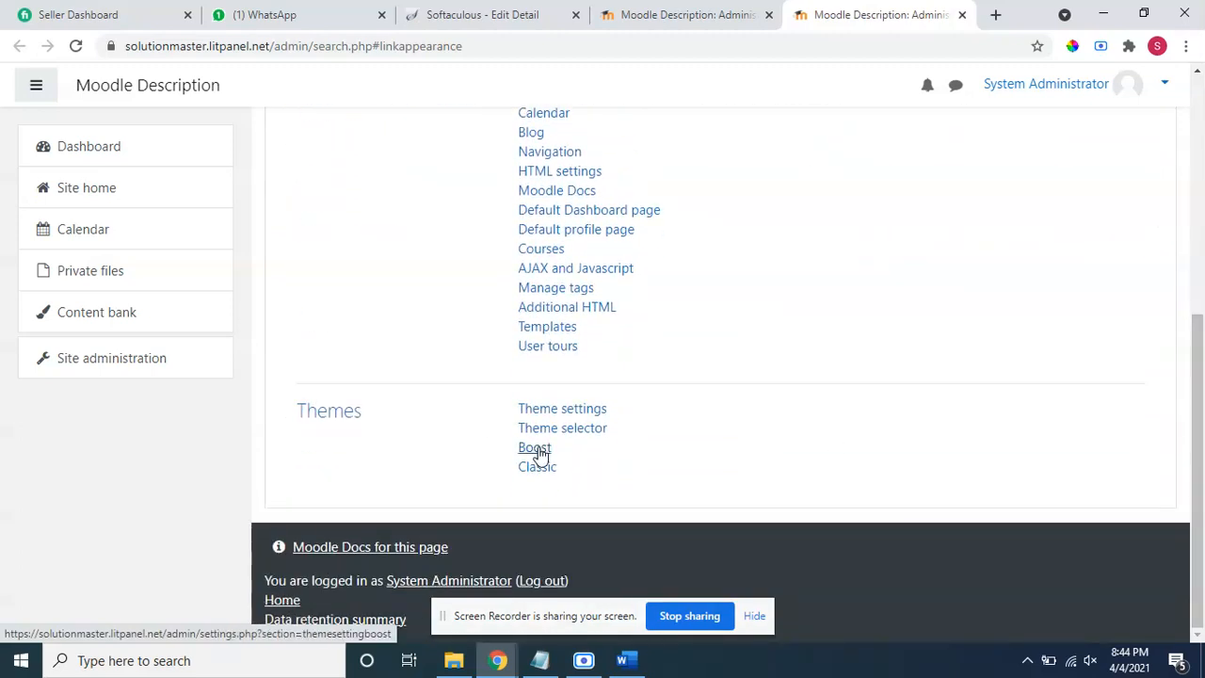
left_click(535, 448)
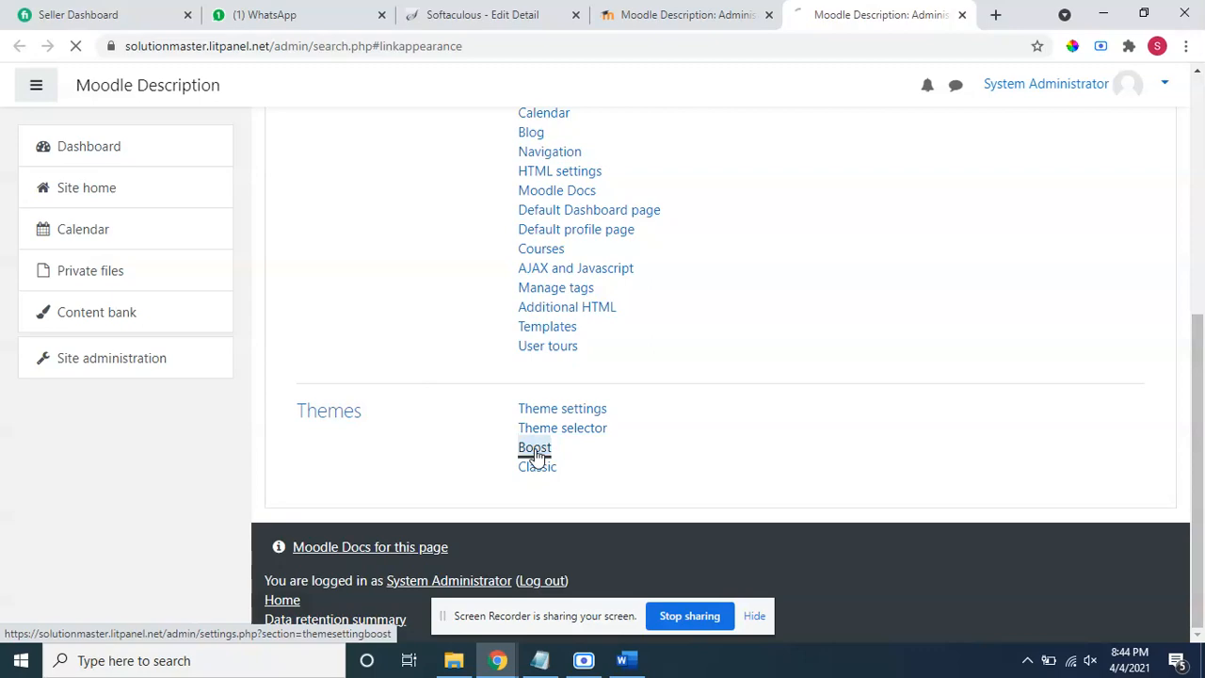
left_click(535, 446)
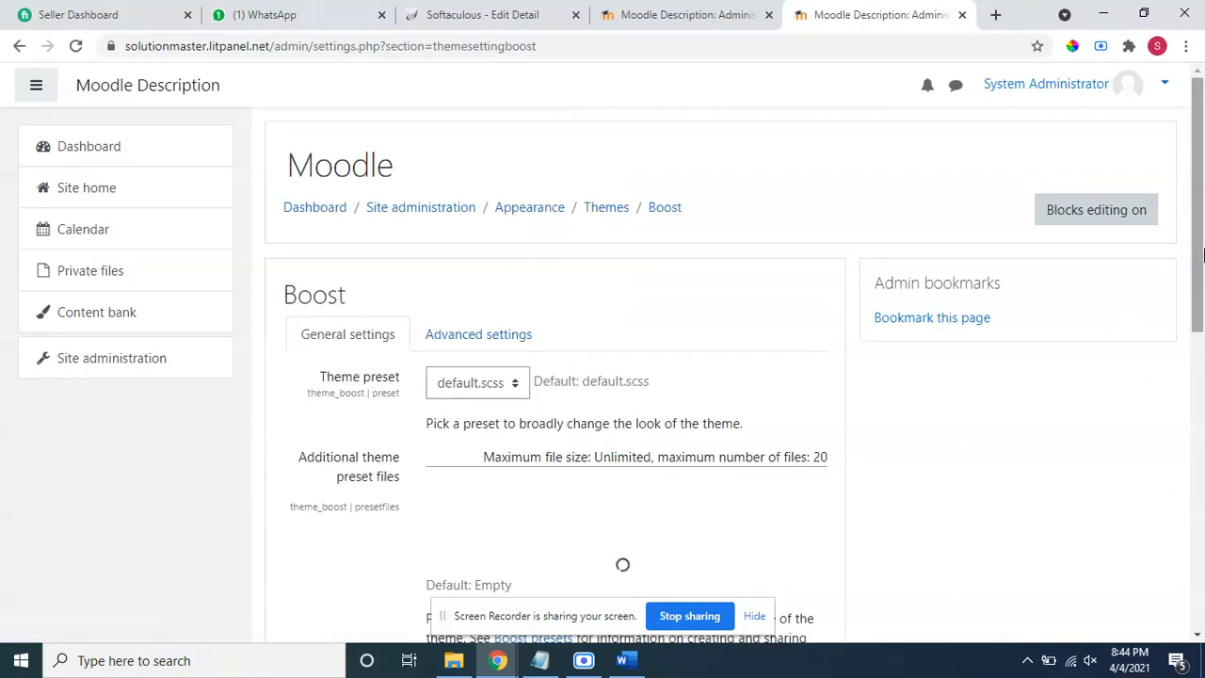
Switch Boost to Advanced settings and focus the empty Raw SCSS field
scroll("down", 3)
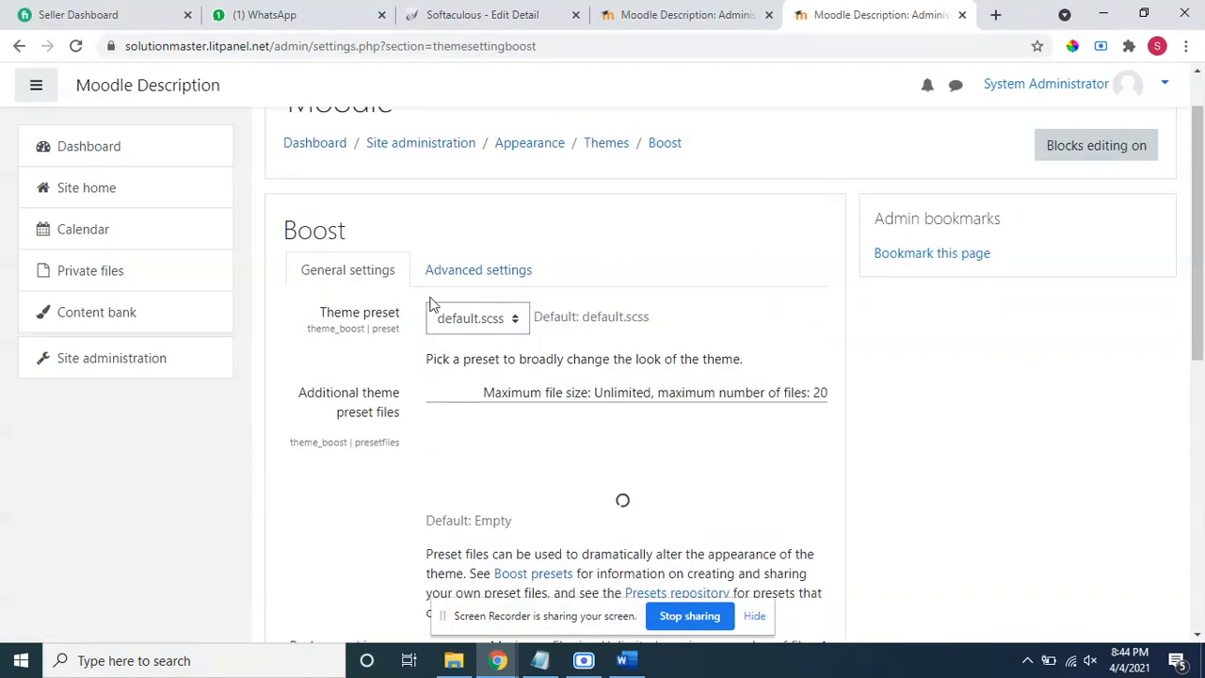
left_click(478, 269)
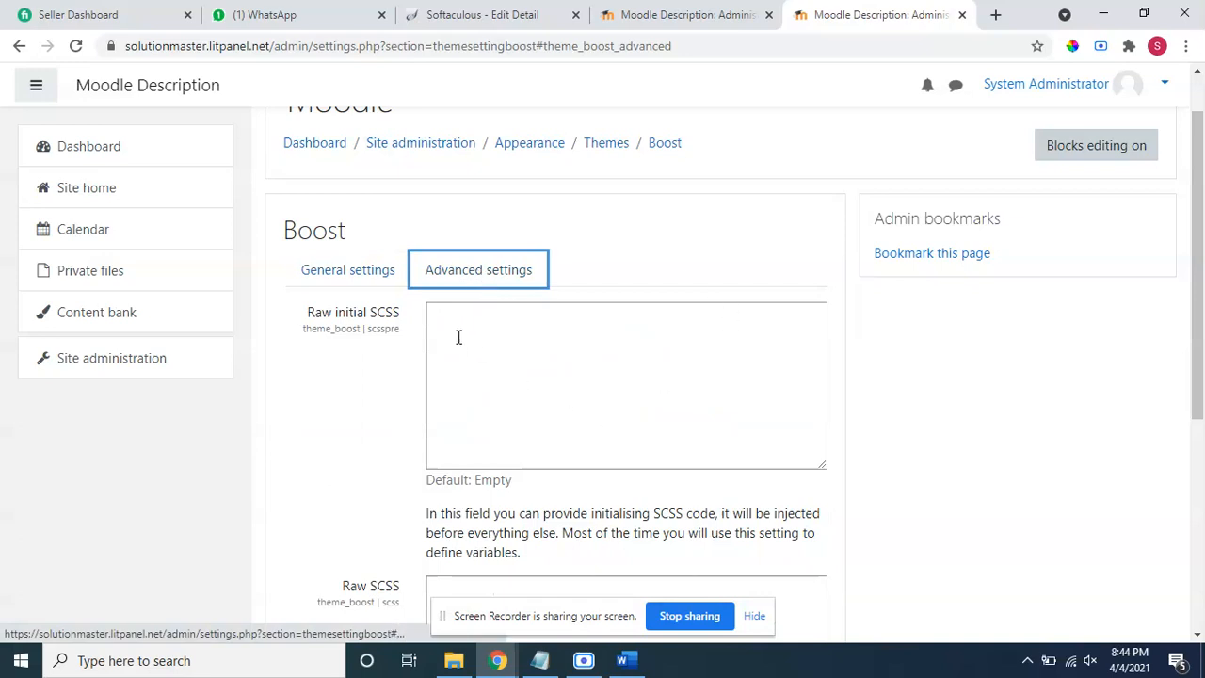
mouse_move(1080, 384)
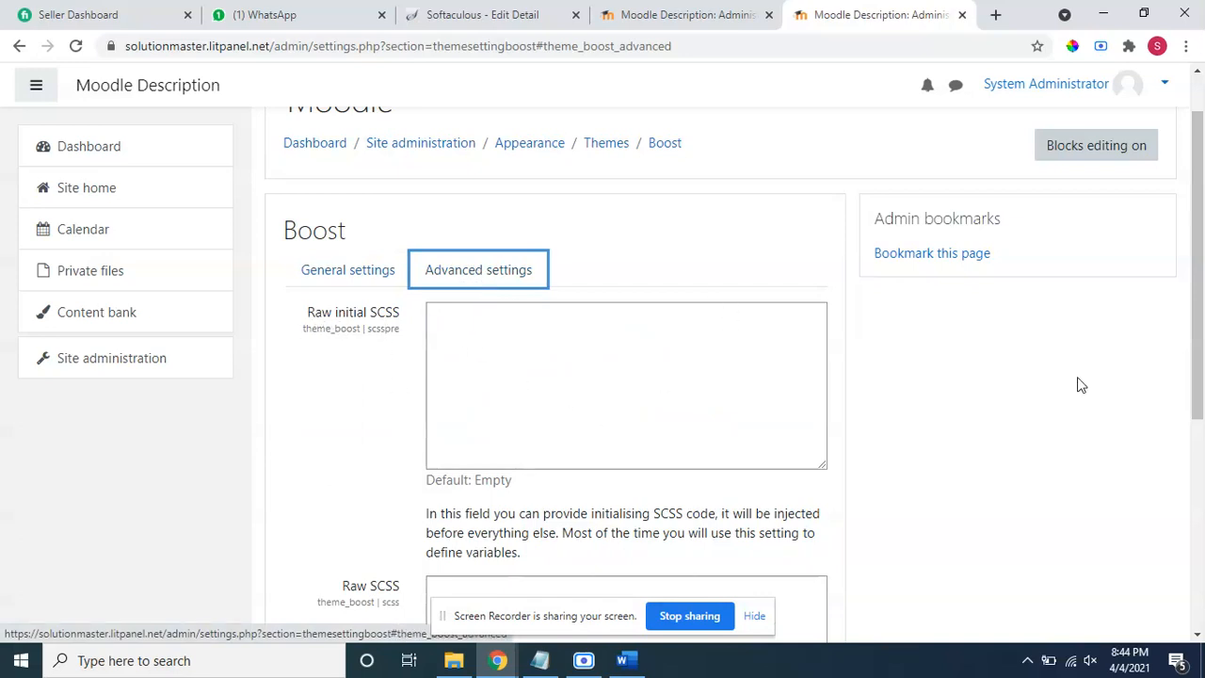
scroll("down", 3)
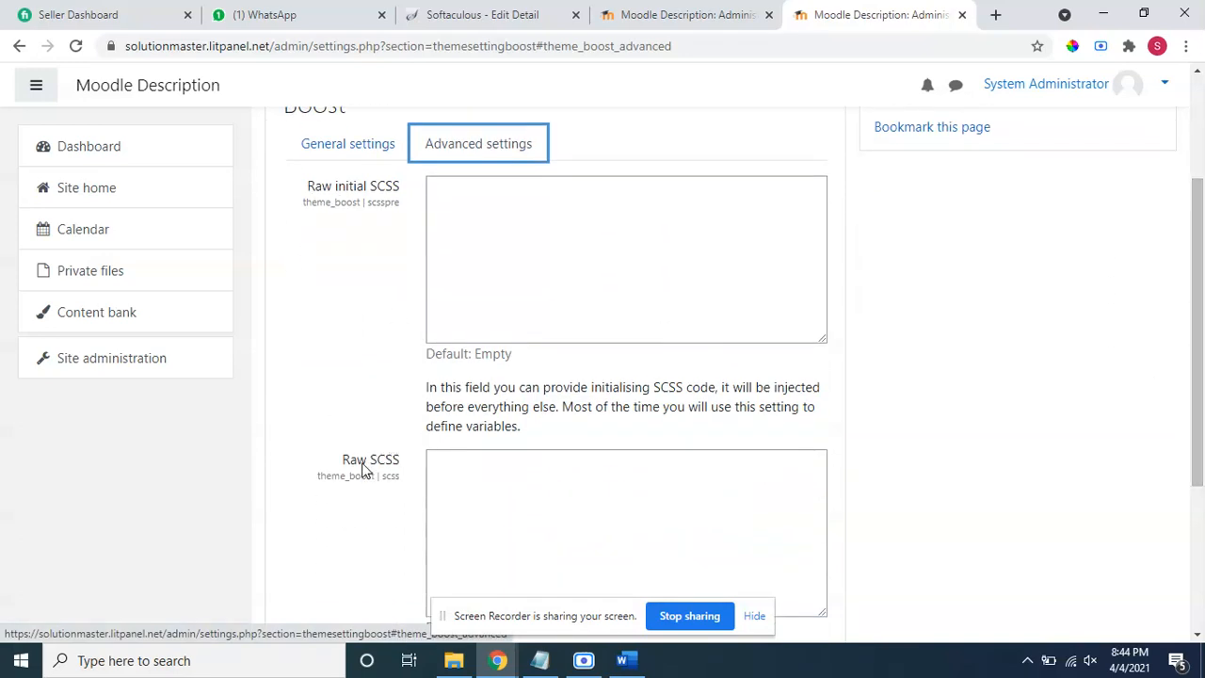
left_click(546, 531)
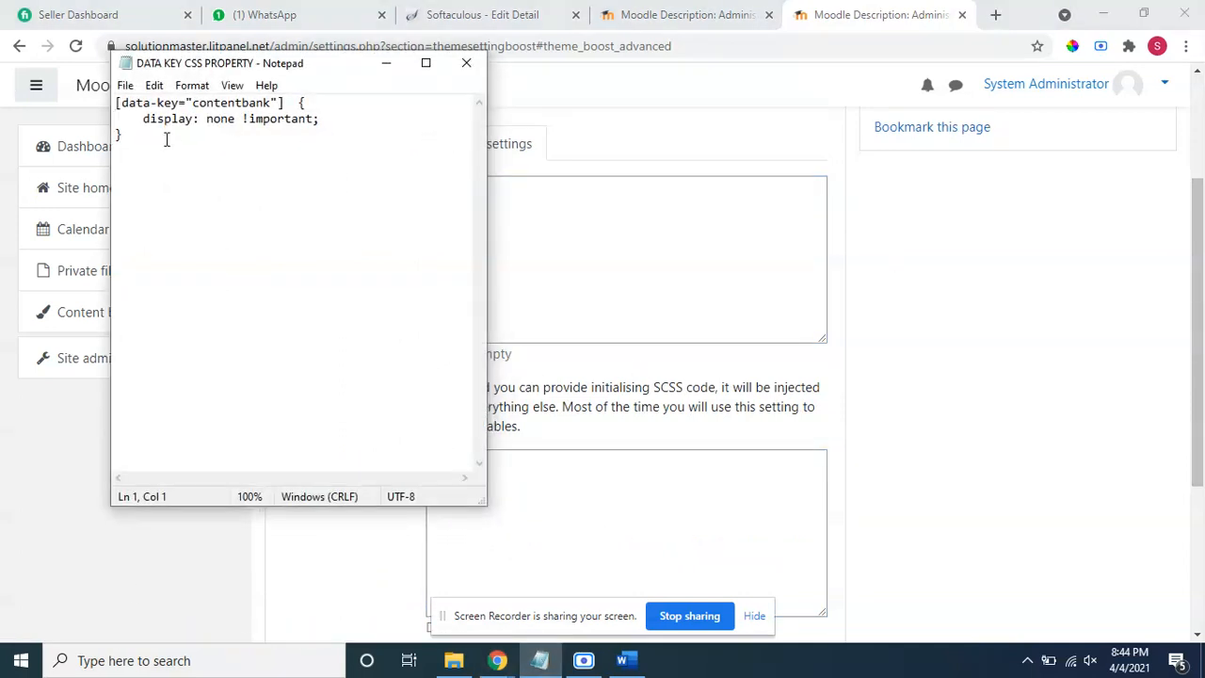
Paste the [data-key="contentbank"] display:none rule from Notepad into Raw SCSS
key("ctrl+a")
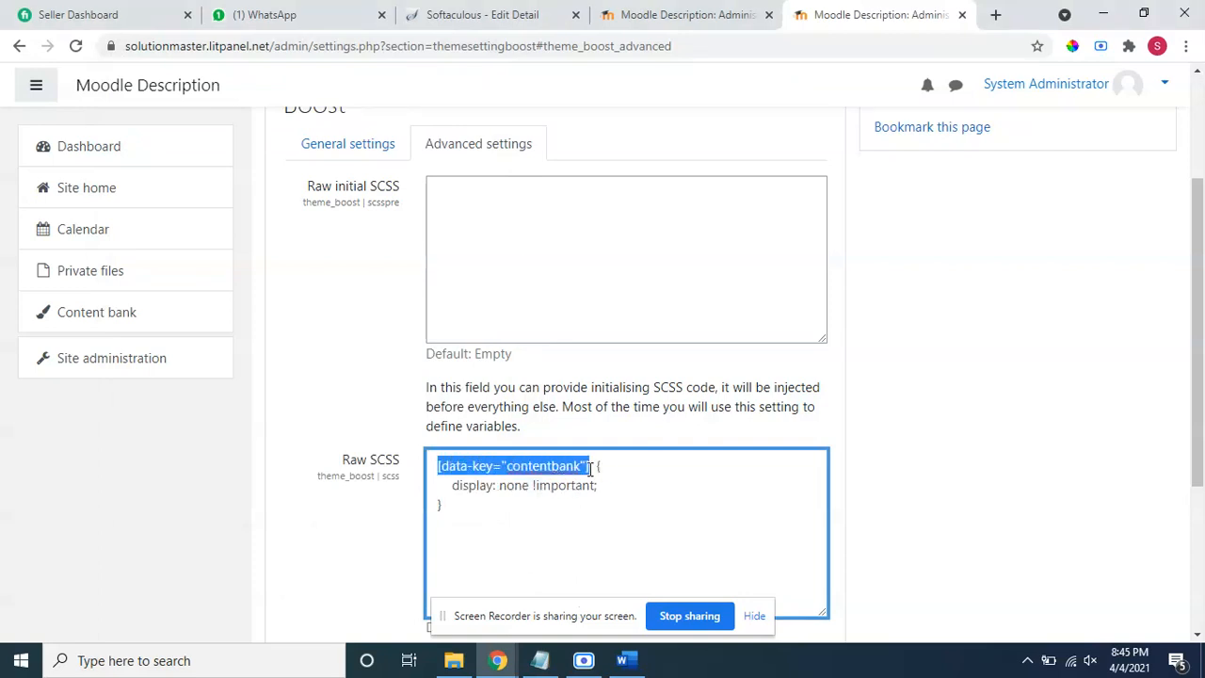
left_click(475, 486)
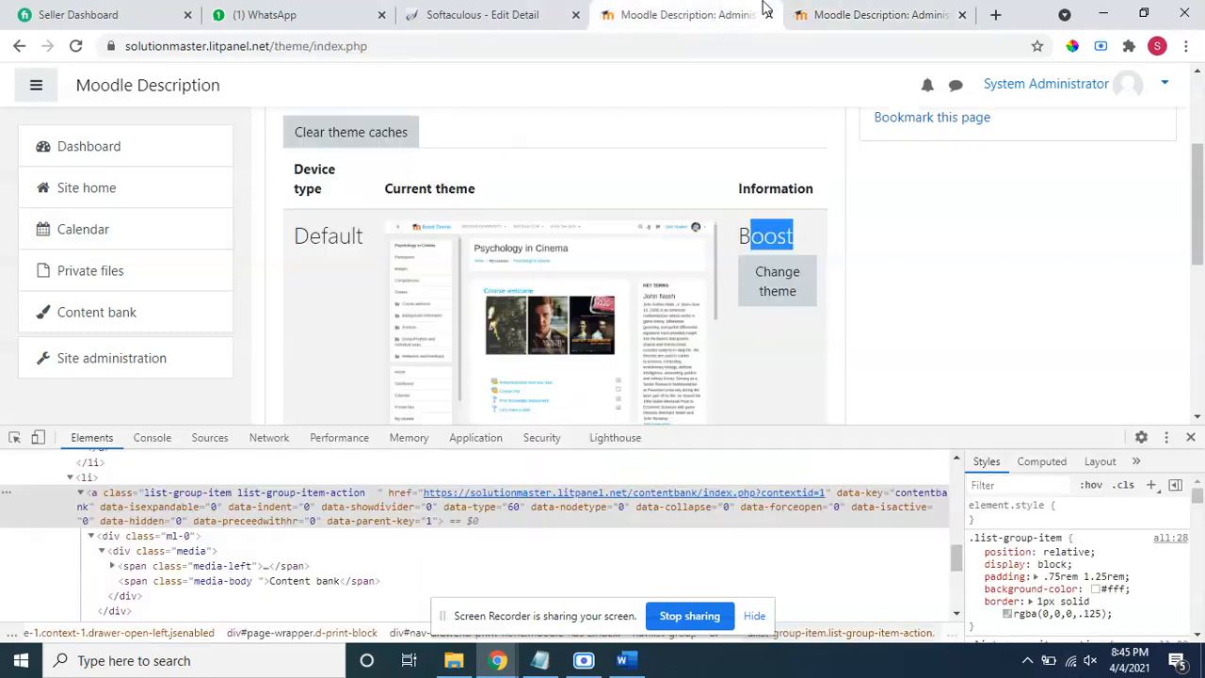
Duplicate the rule below and replace contentbank with privatefiles in the copy
right_click(90, 271)
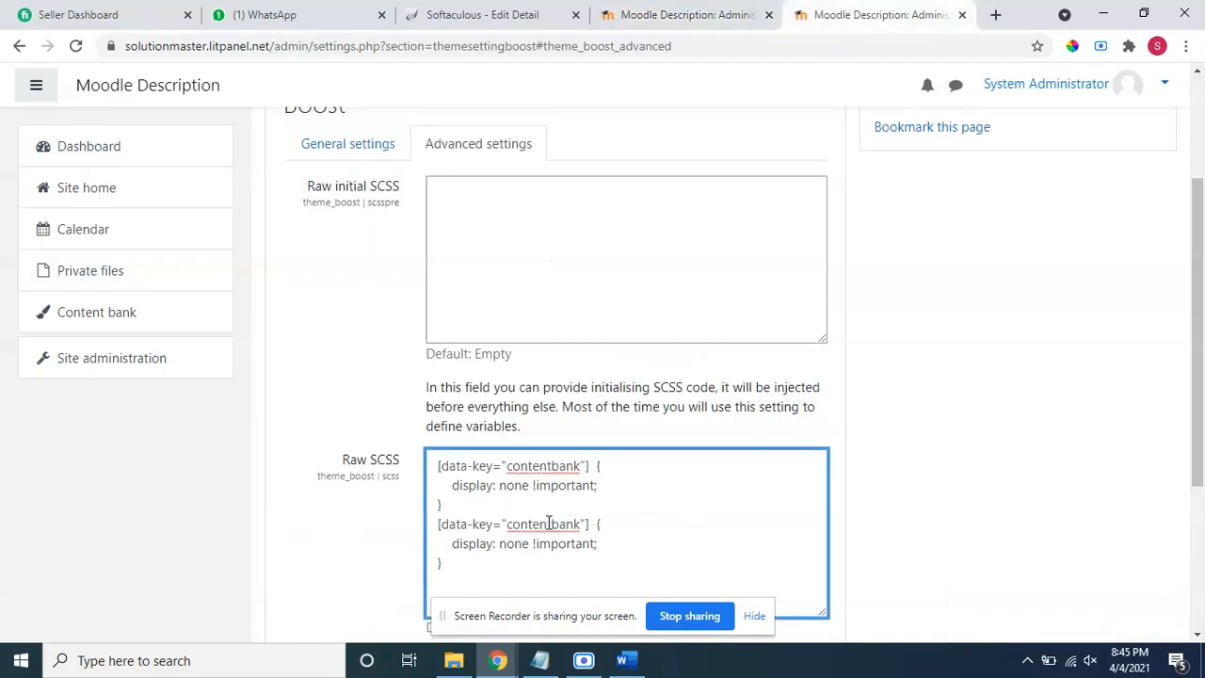
double_click(543, 523)
type("privatefiles")
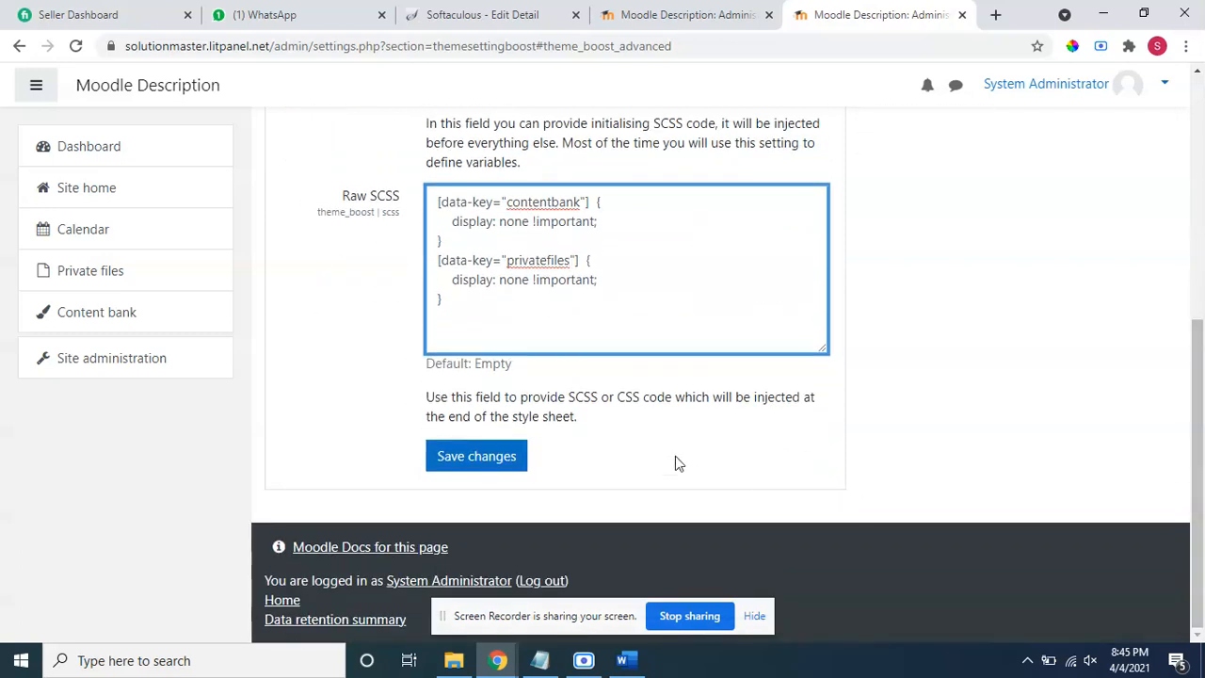
Save the Boost settings so both display:none Raw SCSS rules are stored
left_click(476, 456)
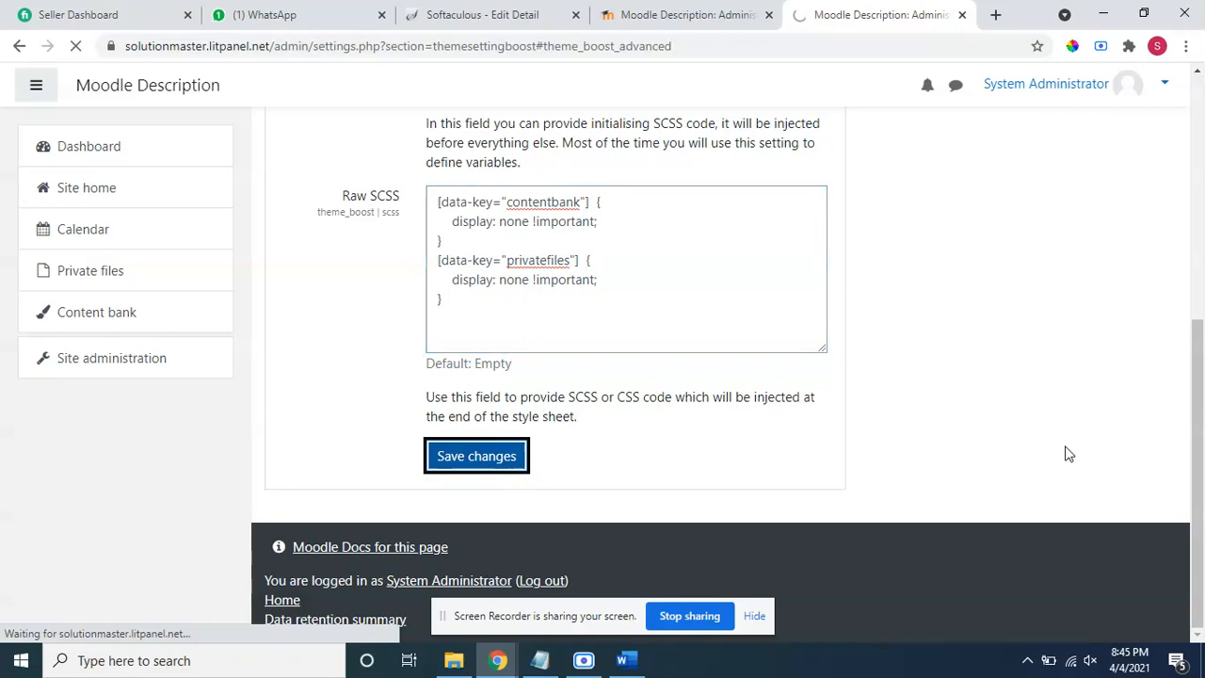
left_click(477, 456)
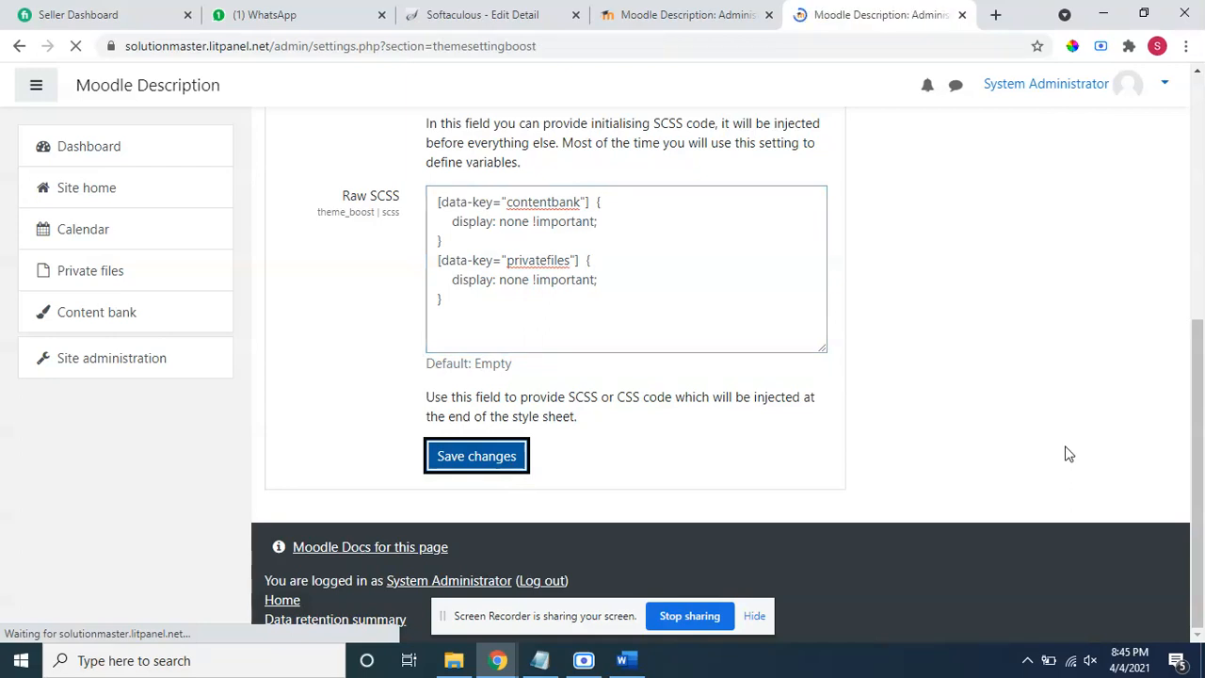
left_click(476, 455)
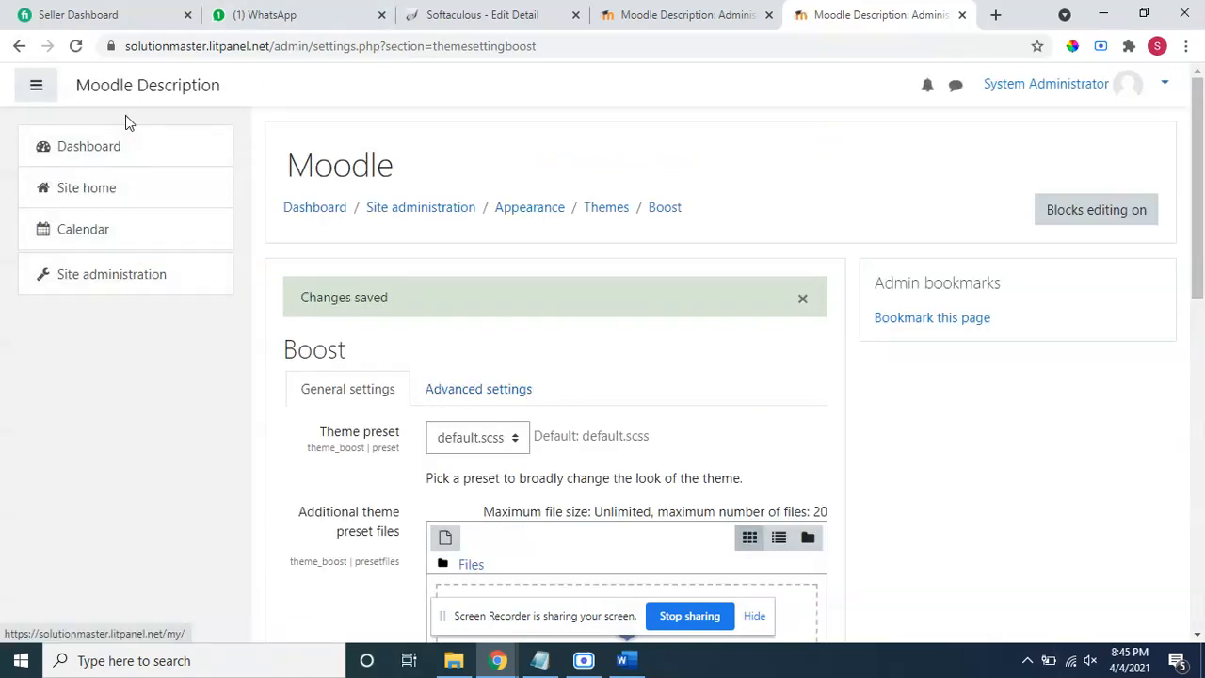
mouse_move(613, 279)
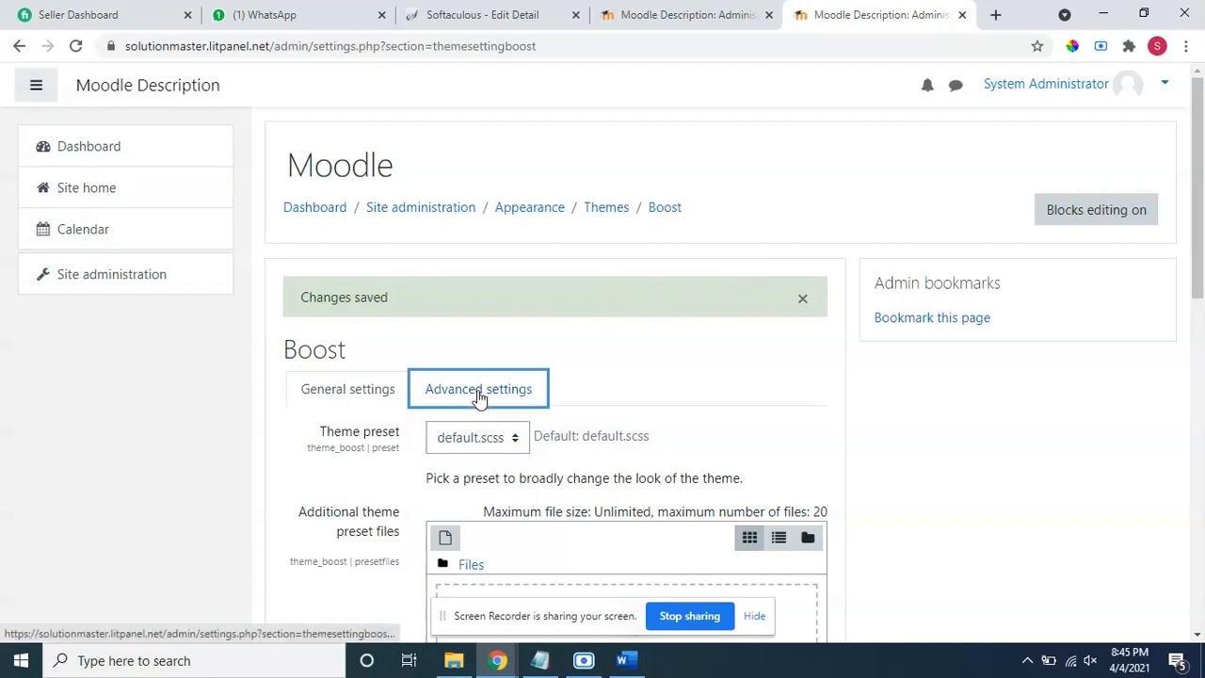
Reopen Boost Advanced settings to show the saved contentbank and privatefiles rules
left_click(478, 388)
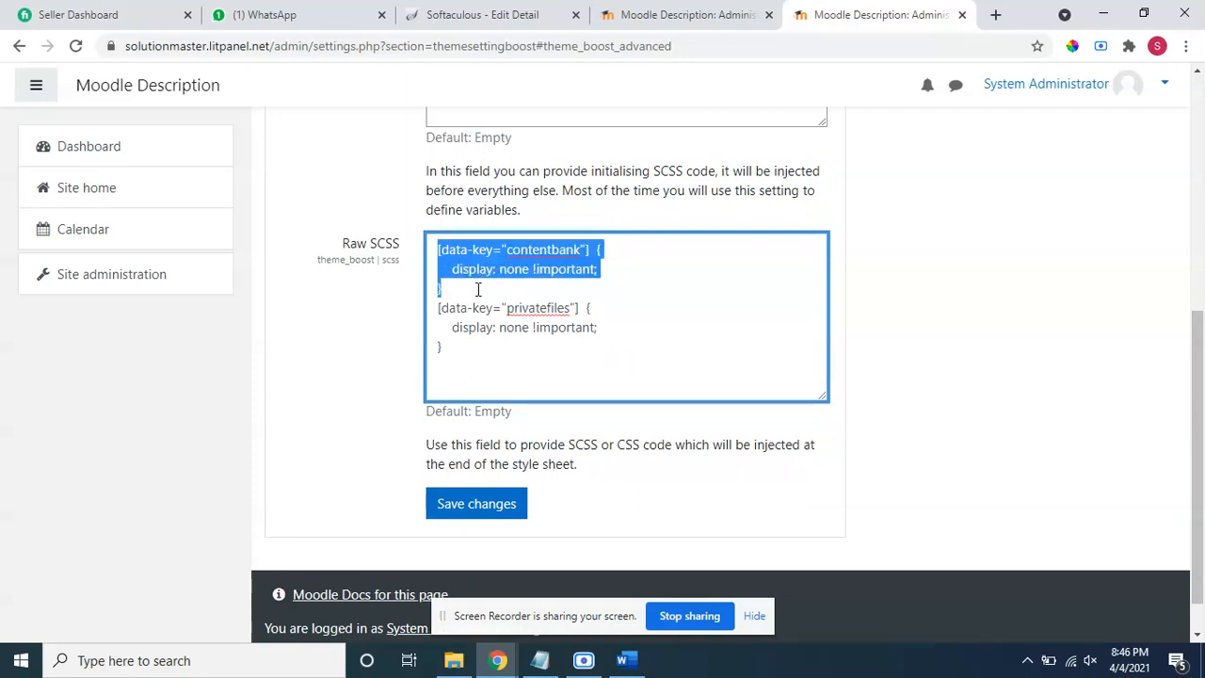
mouse_move(687, 327)
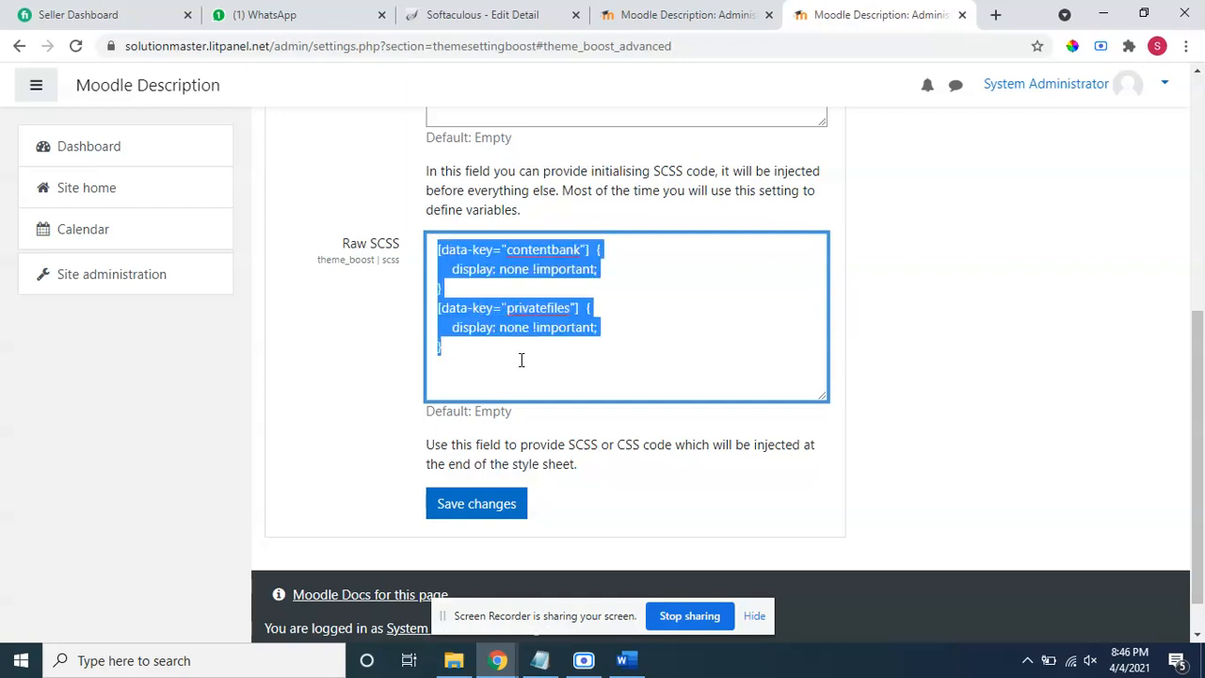
mouse_move(685, 614)
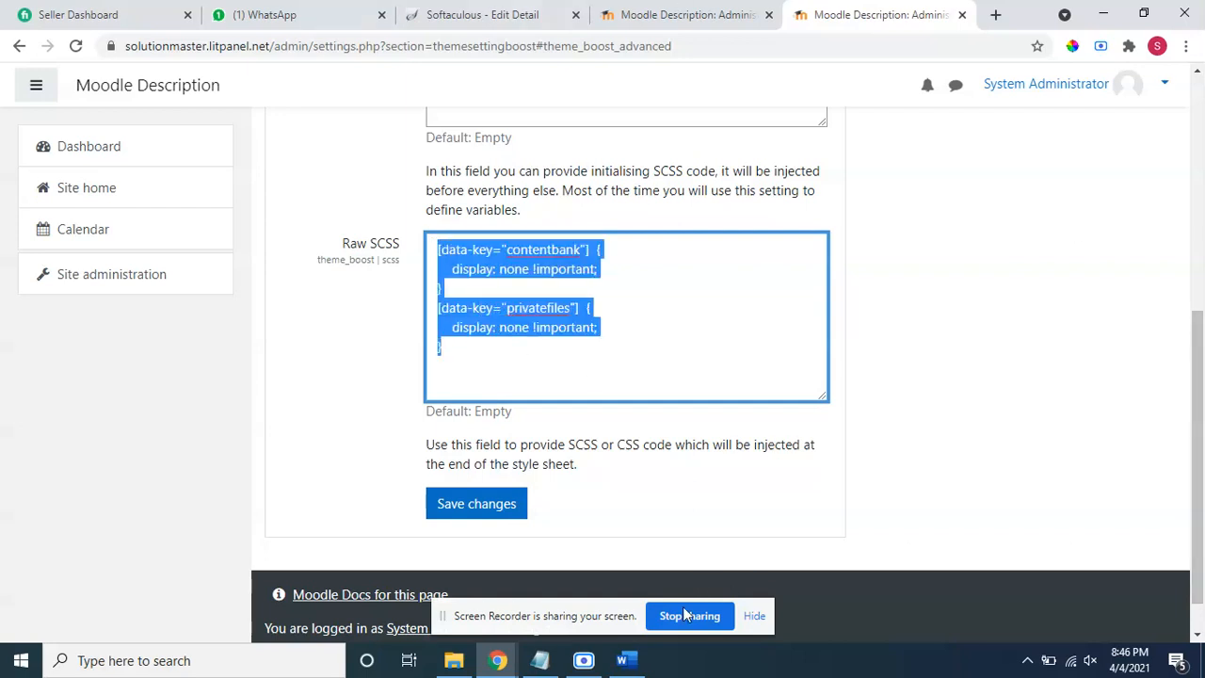